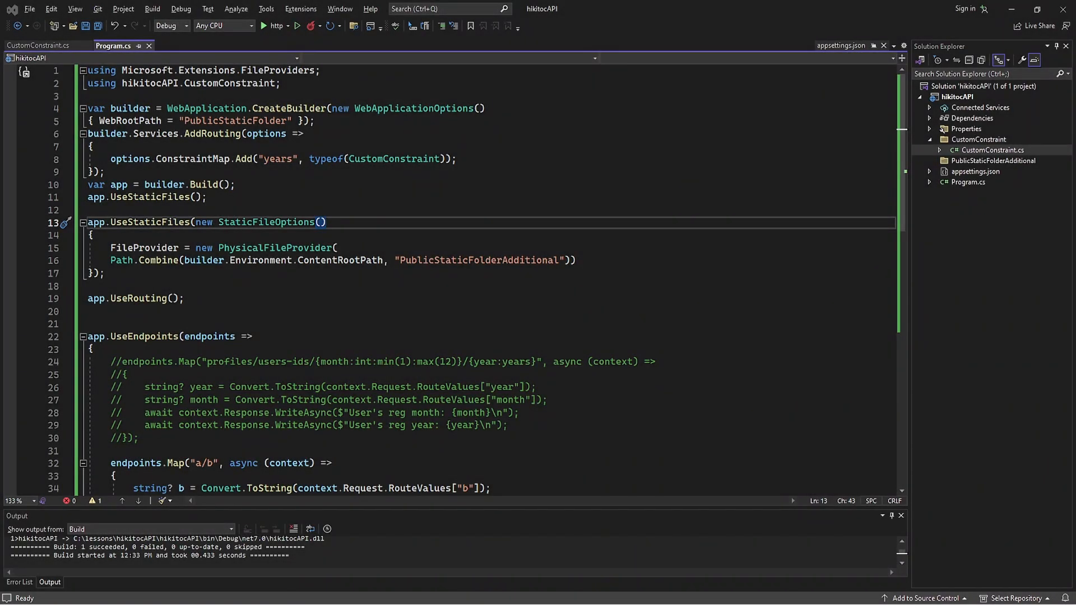
Paste repeated copies of the endpoints.Map("a/b") block into Program.cs and review them.
scroll("down", 3)
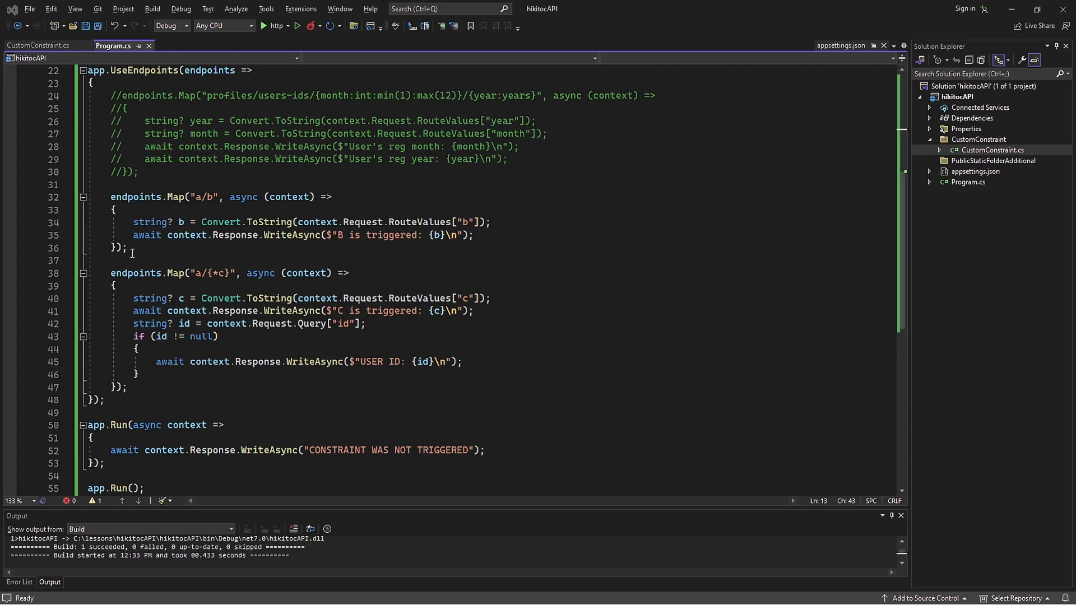
key("ctrl+v")
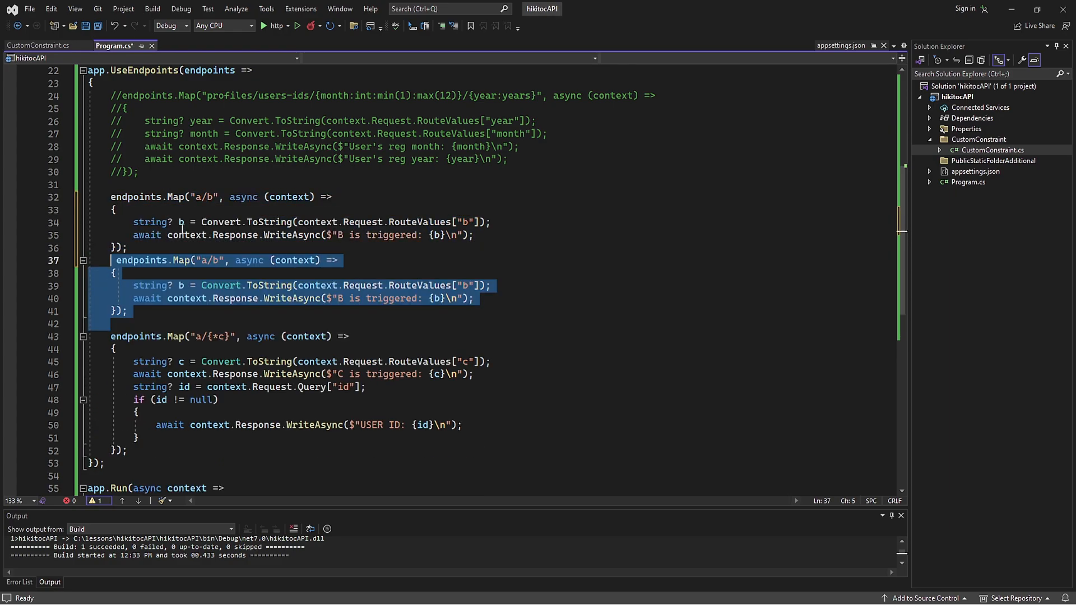
key("ctrl+v")
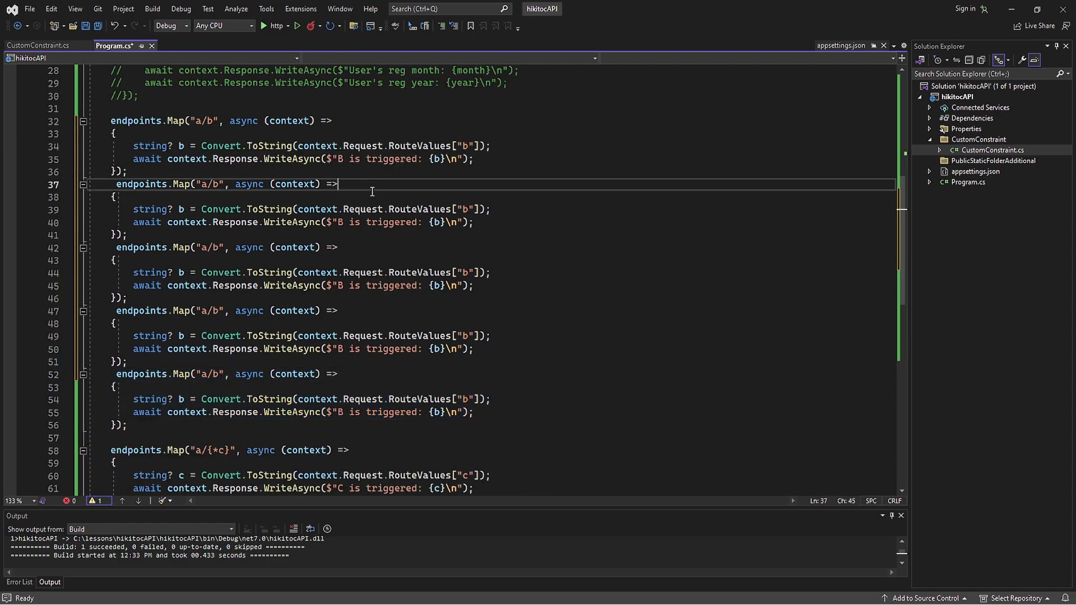
scroll("down", 3)
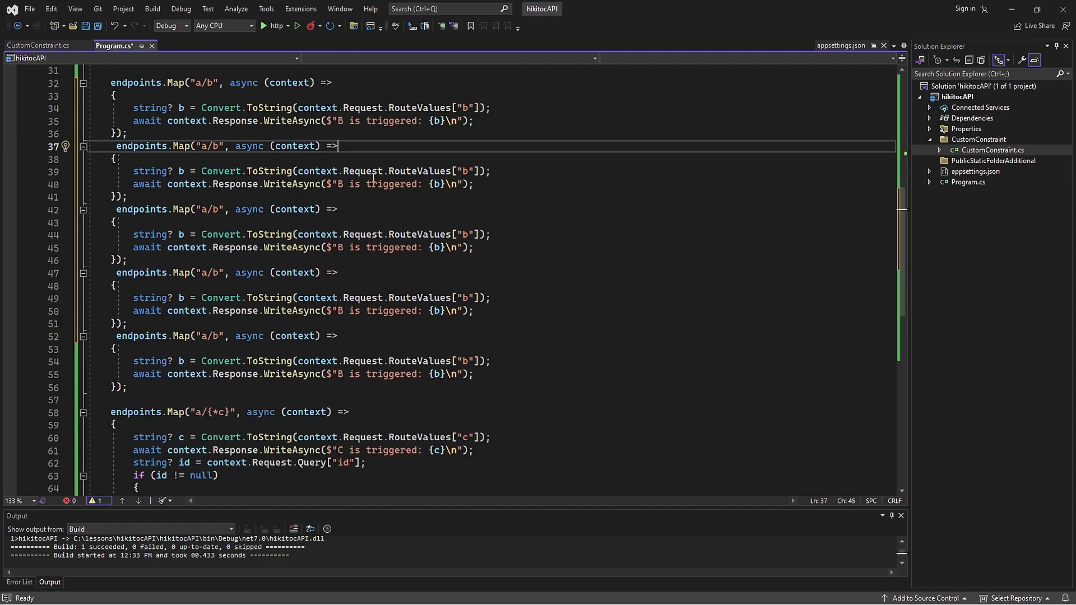
scroll("down", 3)
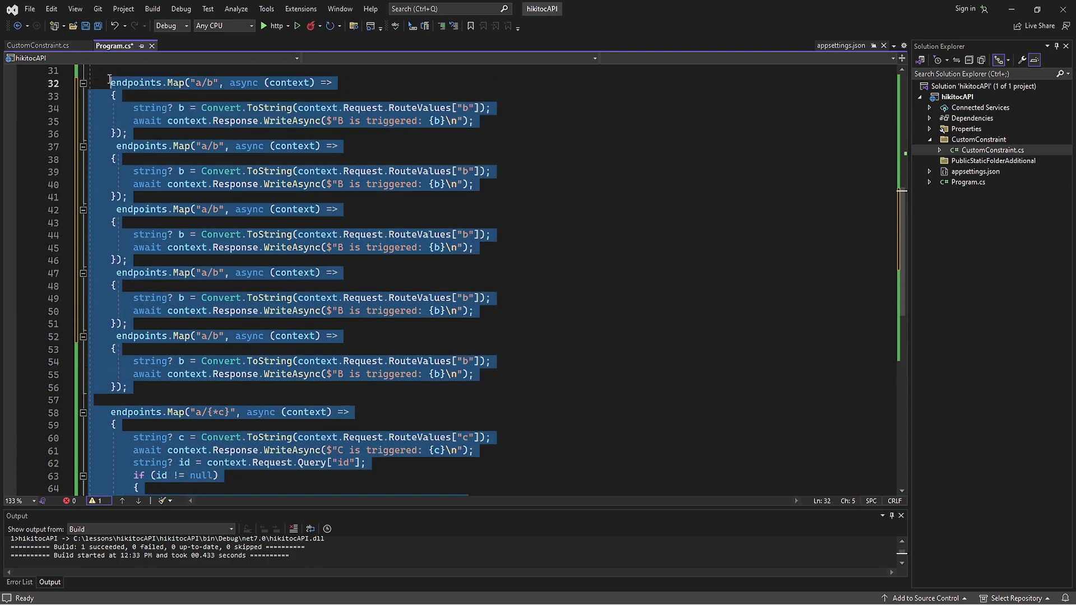
scroll("down", 3)
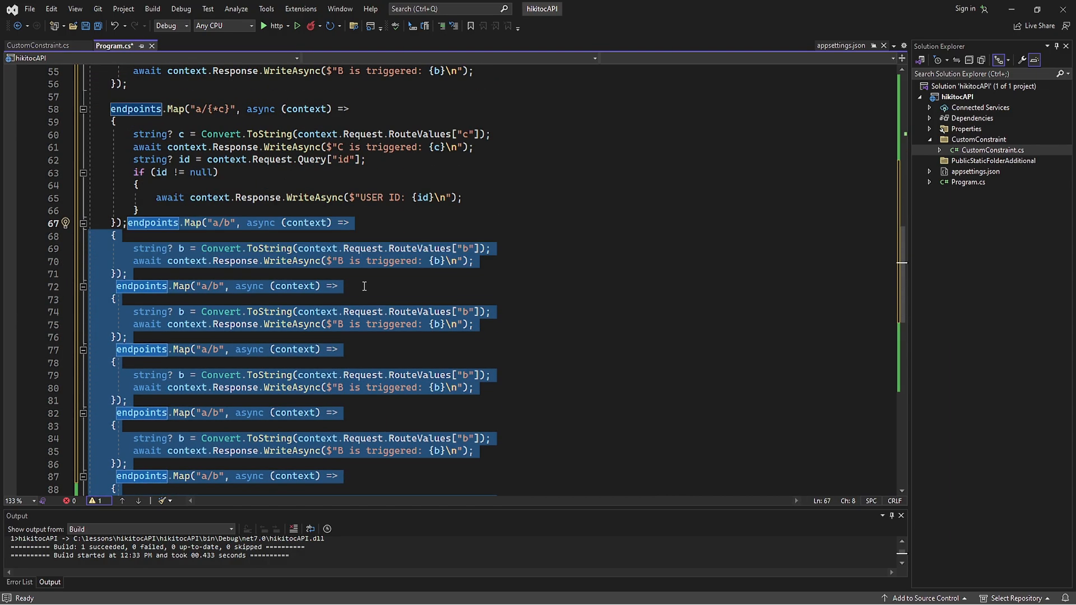
scroll("down", 3)
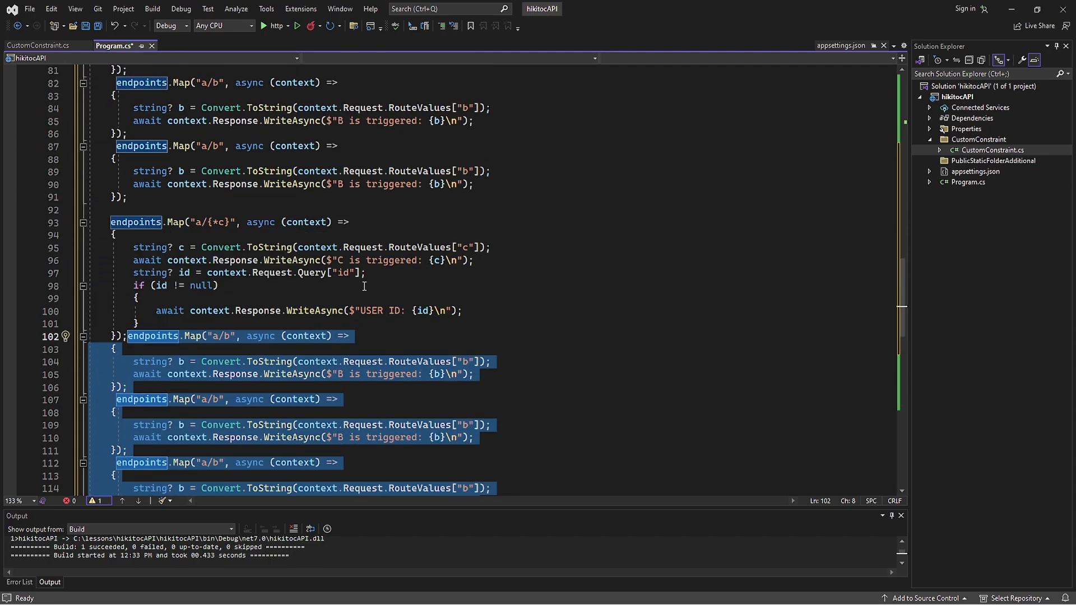
scroll("up", 3)
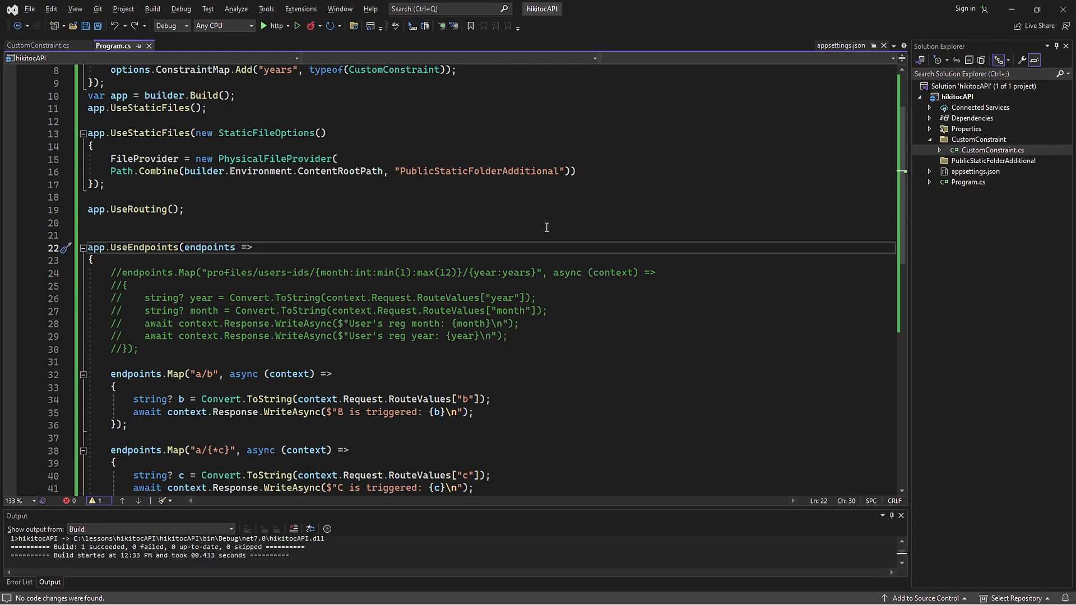
Create a new folder named Controllers in the hikitocAPI project.
right_click(956, 96)
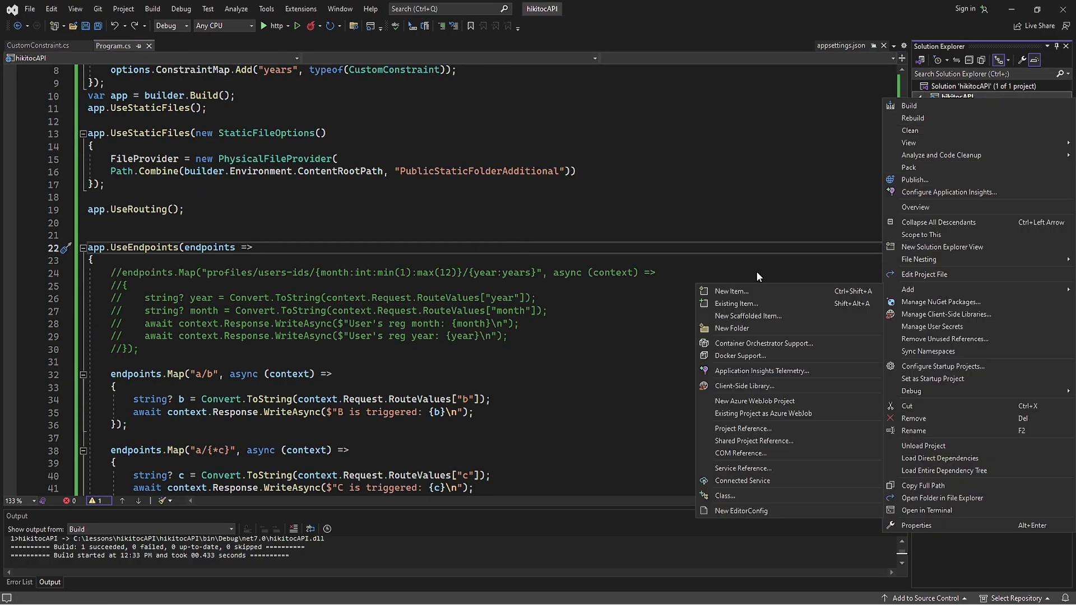
left_click(732, 328)
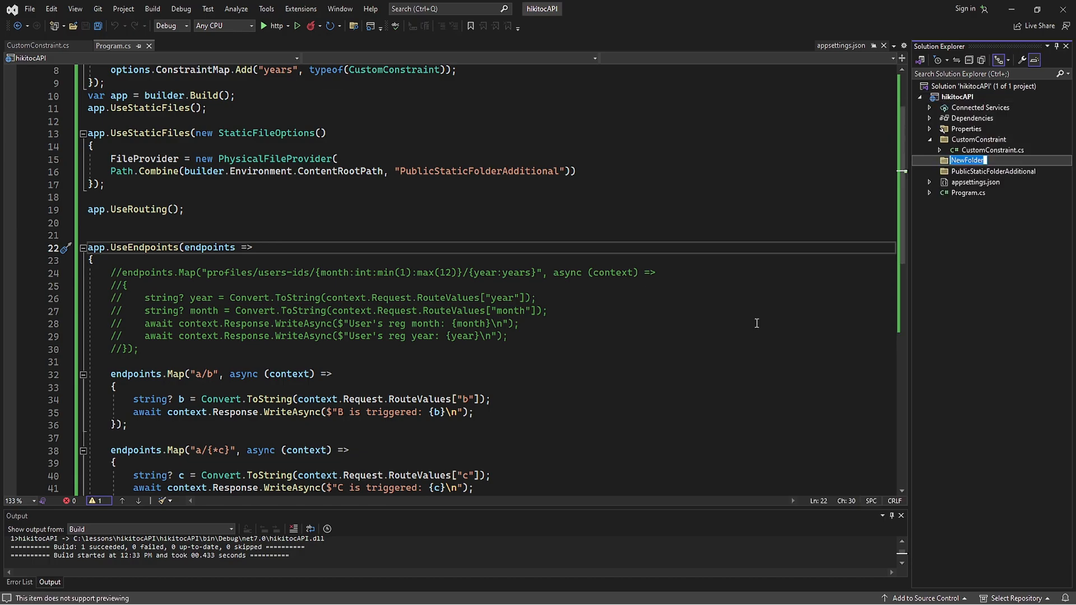
type("Controllers")
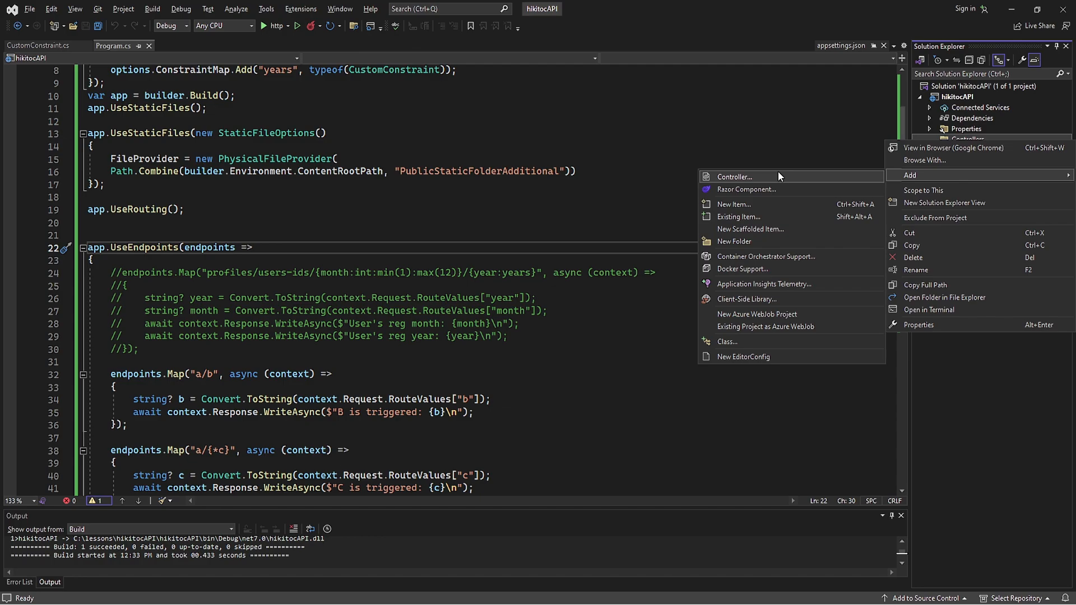
mouse_move(770, 204)
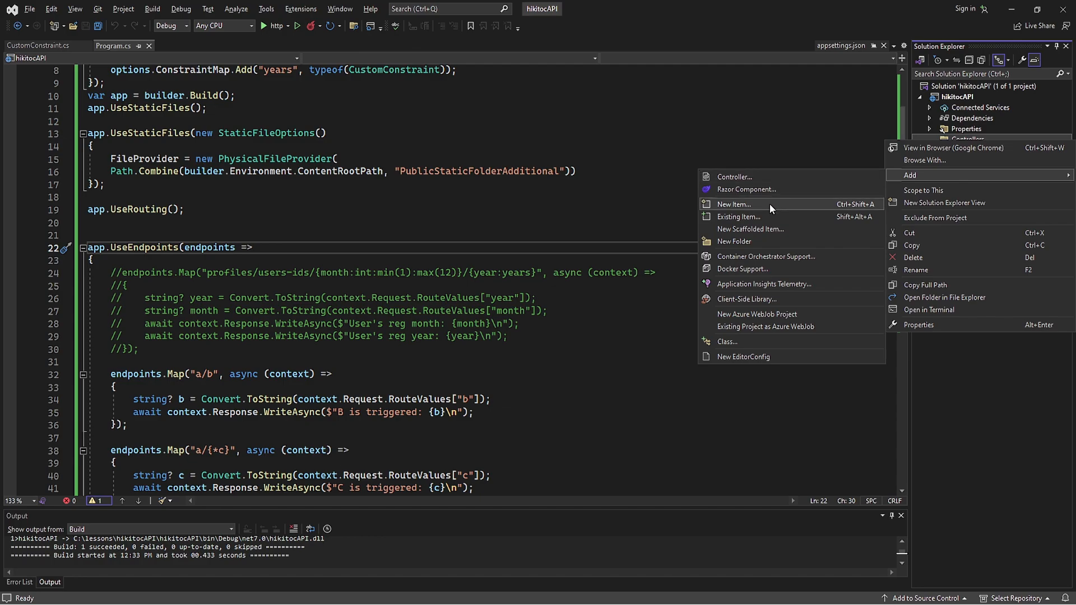
Add an MVC Controller - Empty item named HomeController.cs to the Controllers folder.
left_click(733, 203)
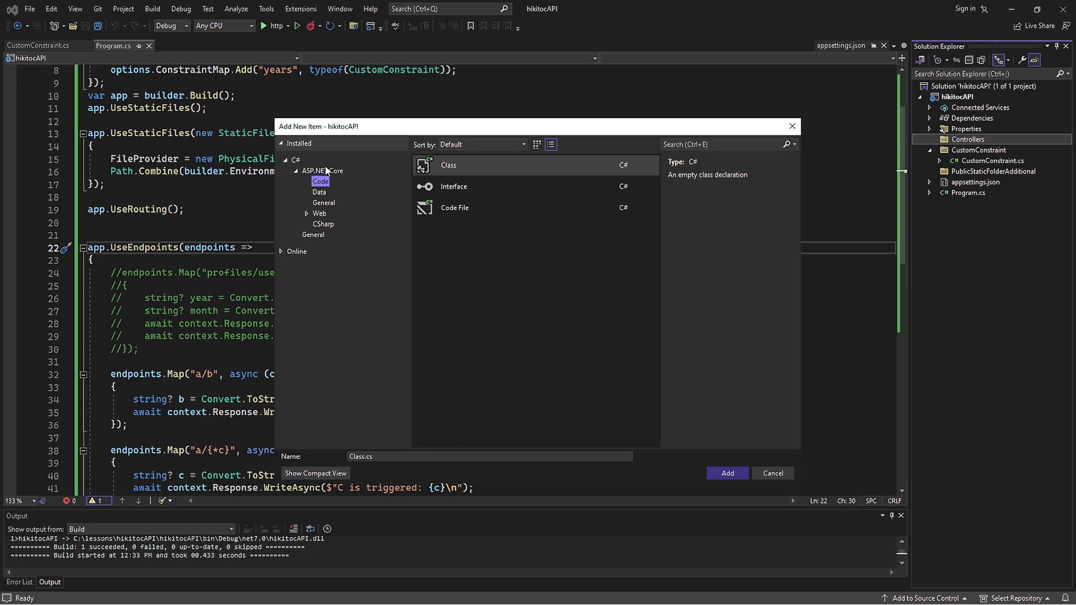
left_click(475, 229)
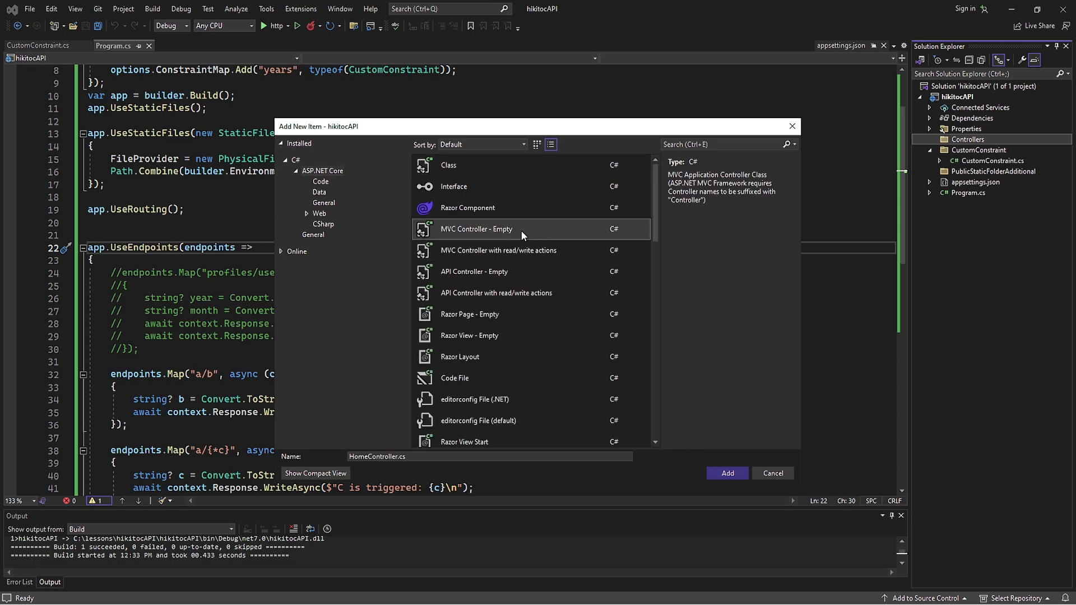
mouse_move(727, 473)
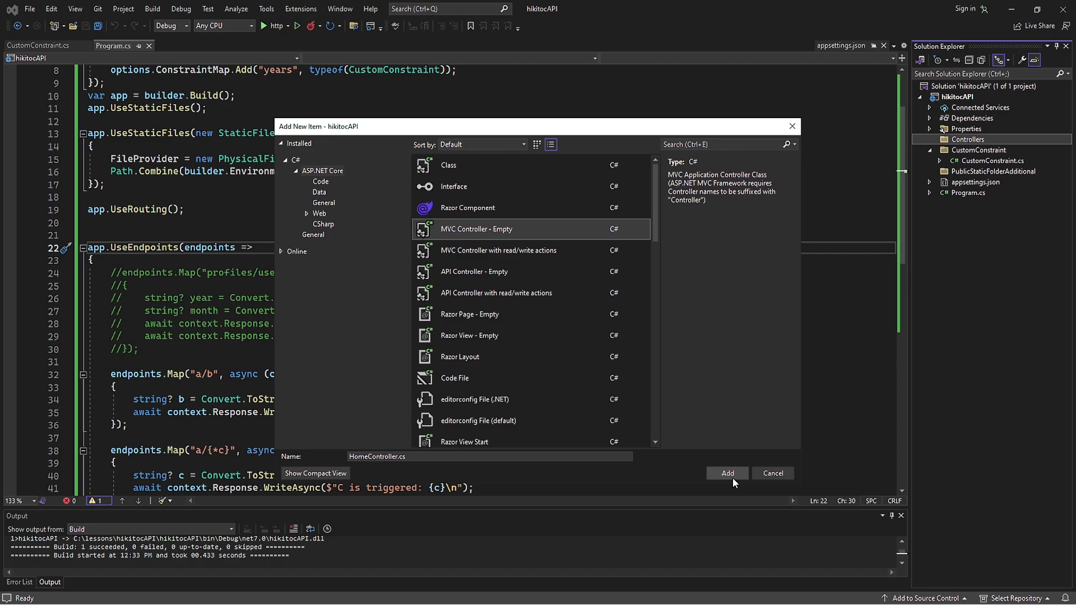
left_click(726, 473)
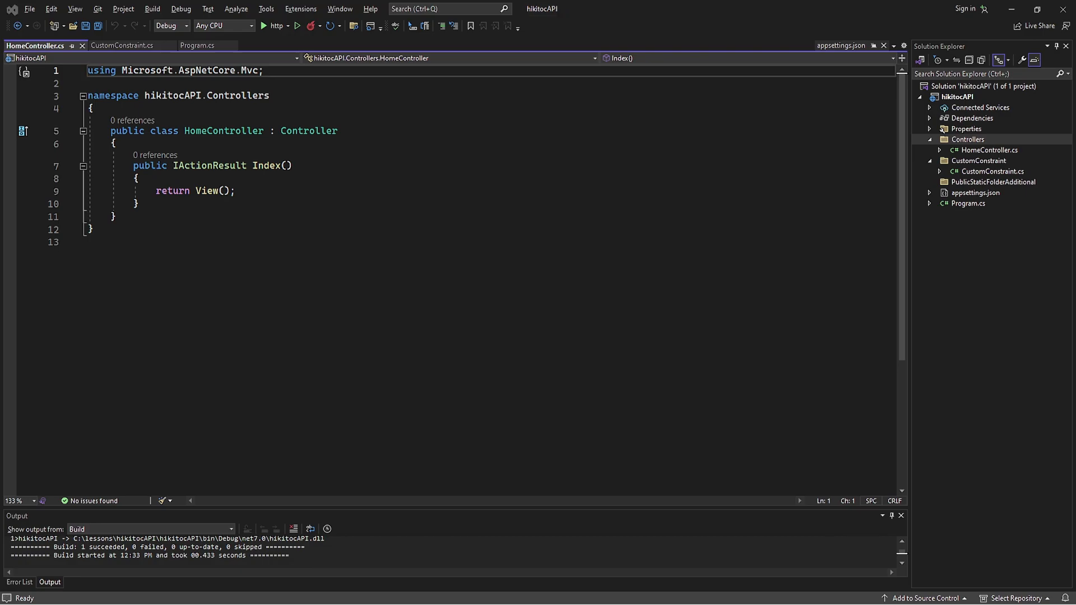
mouse_move(199, 117)
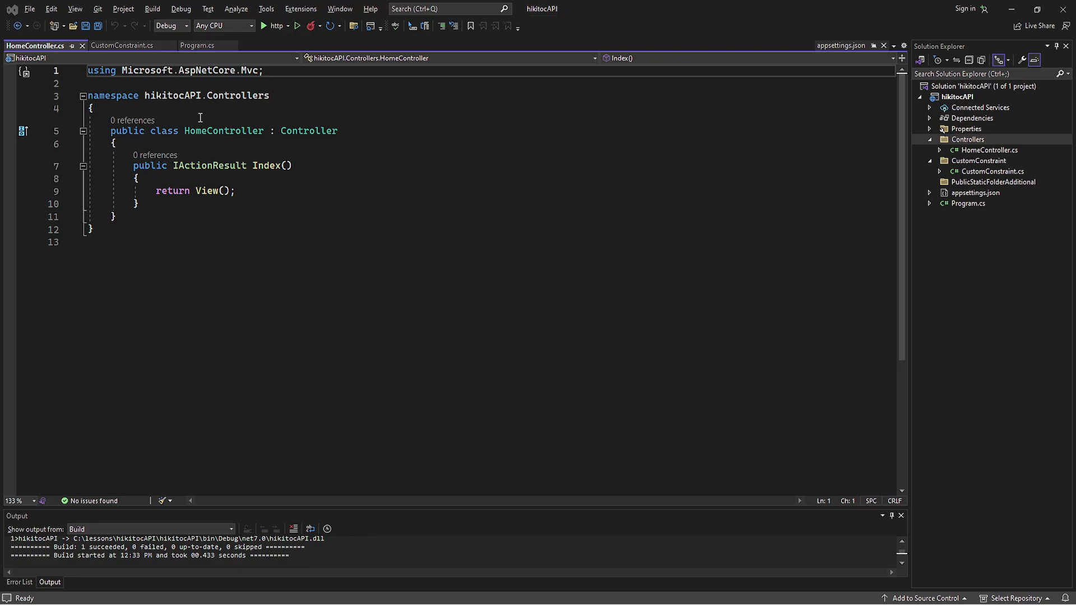
double_click(224, 130)
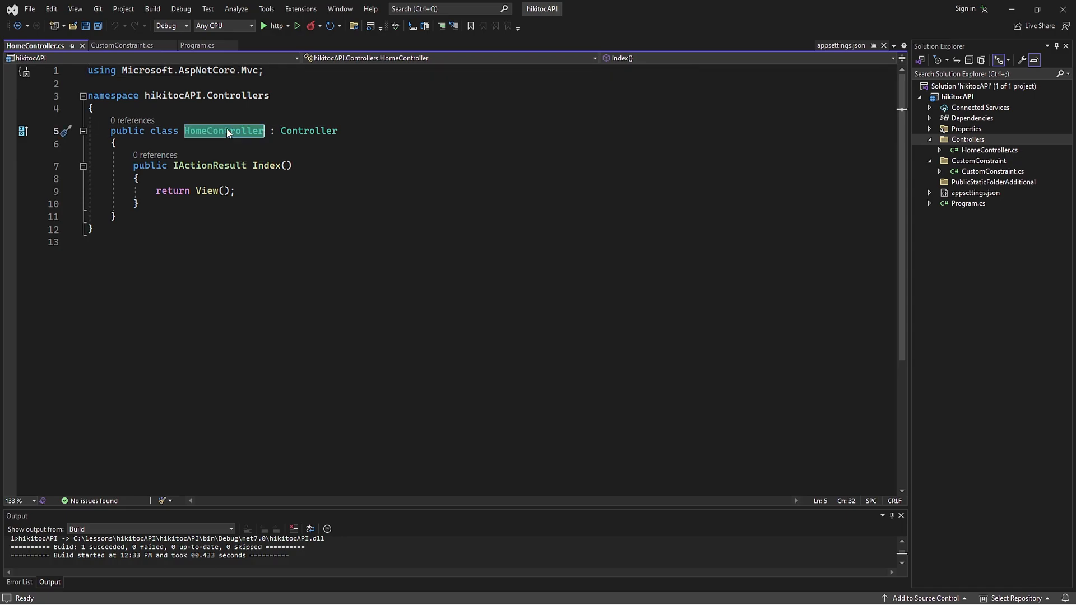
double_click(309, 130)
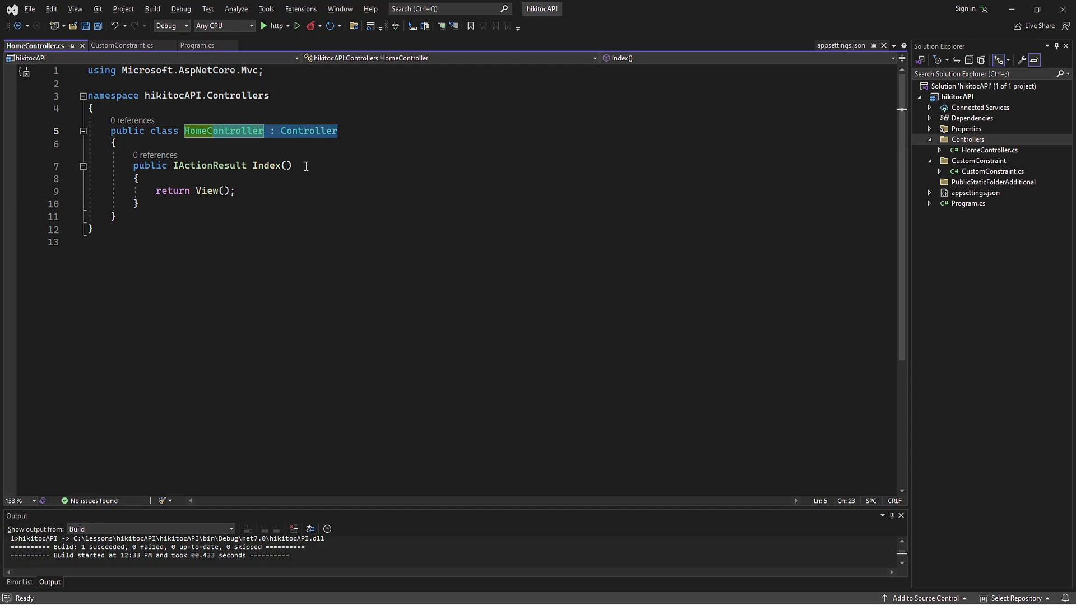
double_click(309, 130)
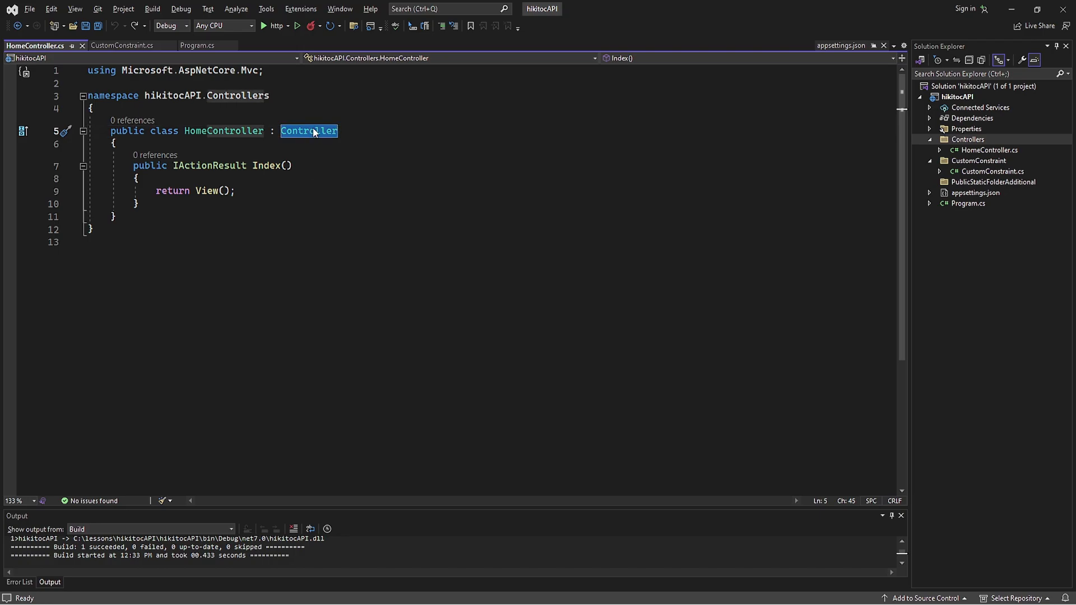
Remove the Controller base class and clear the Index action returning View().
key("Delete")
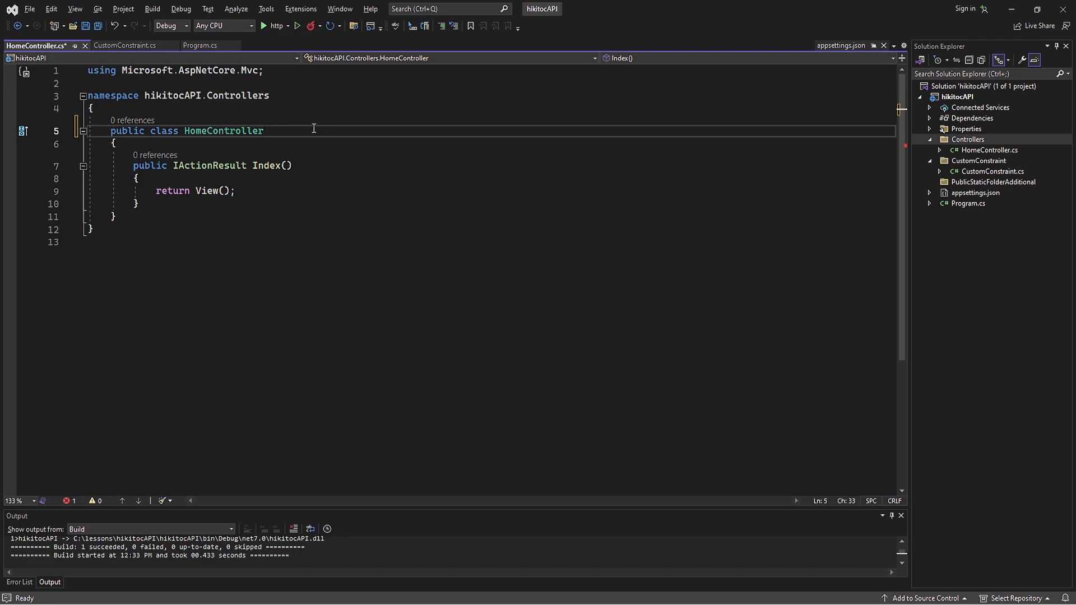
left_click(271, 130)
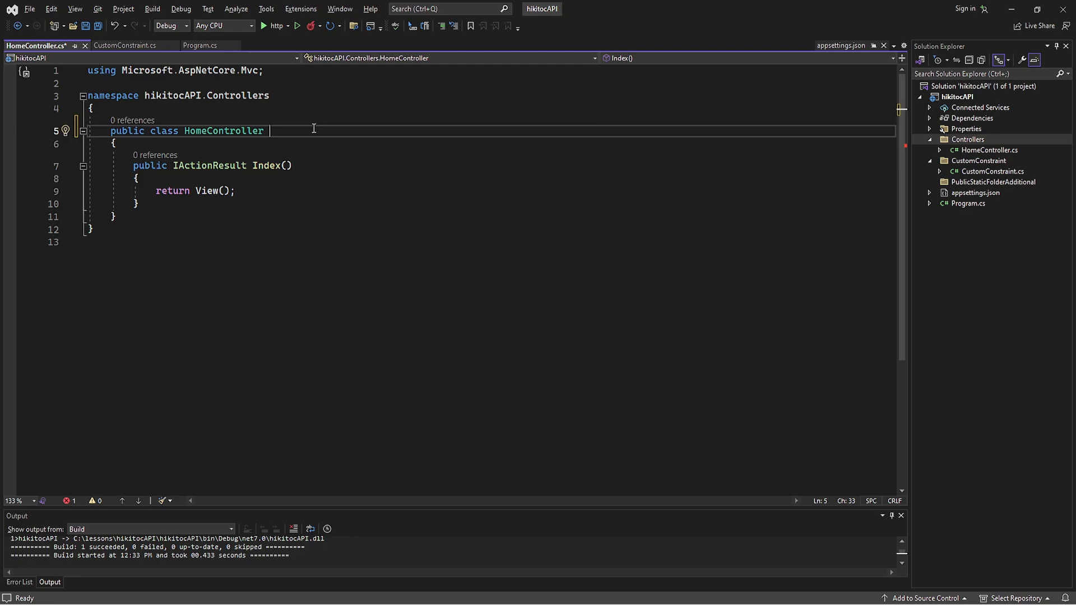
left_click(236, 190)
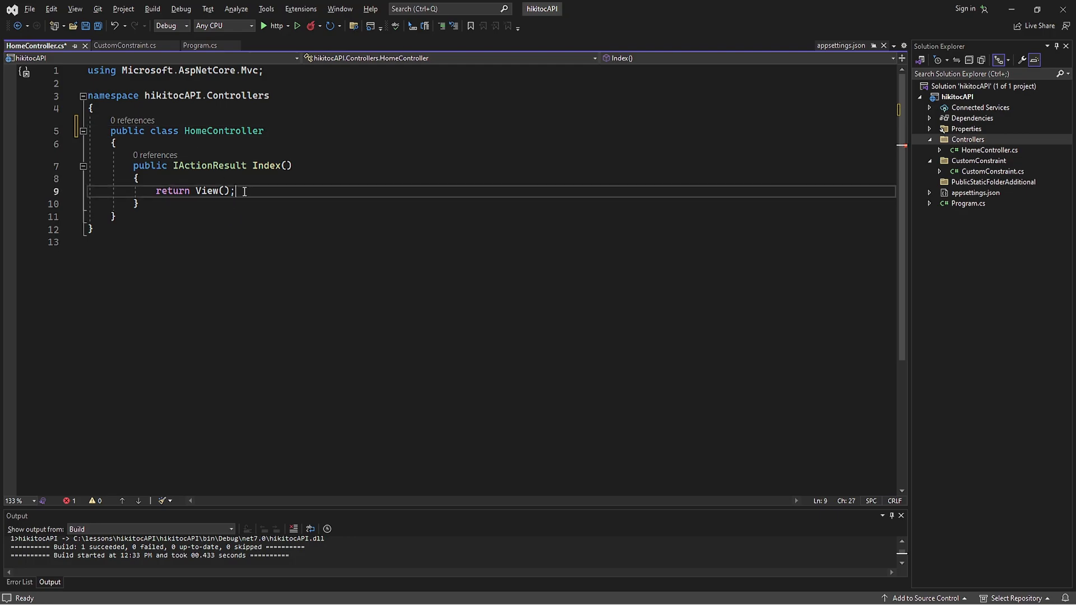
double_click(209, 190)
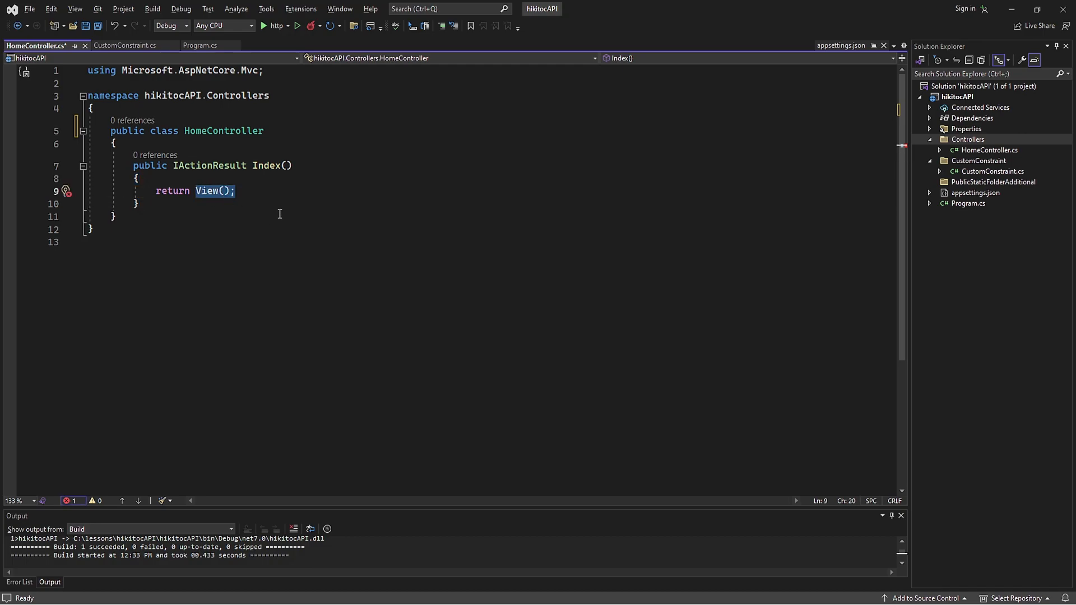
key("Delete")
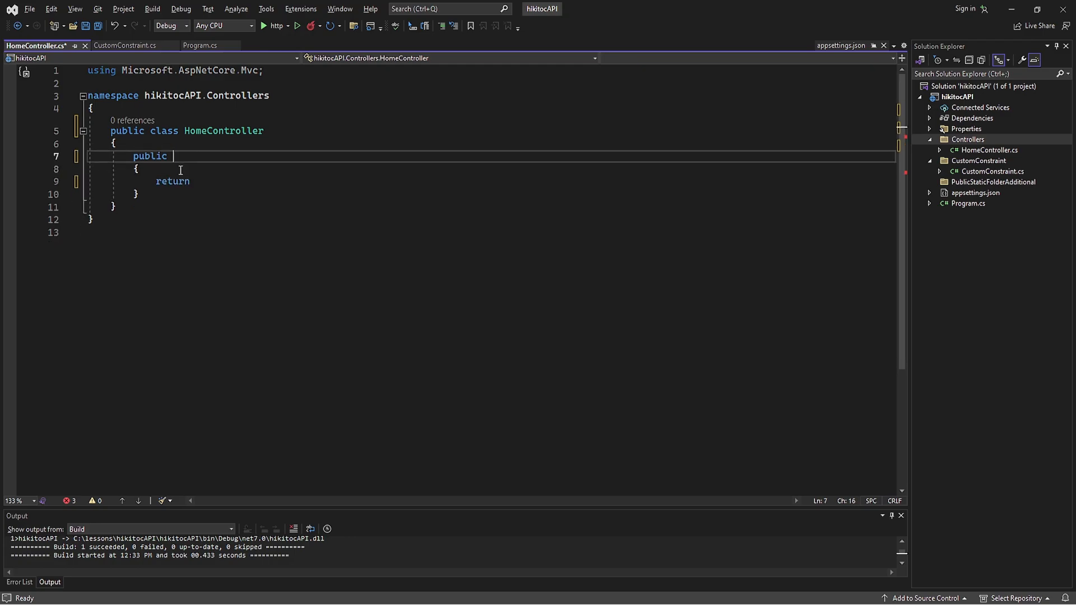
Write string Res() returning "HomeController Replied".
type("string Res()")
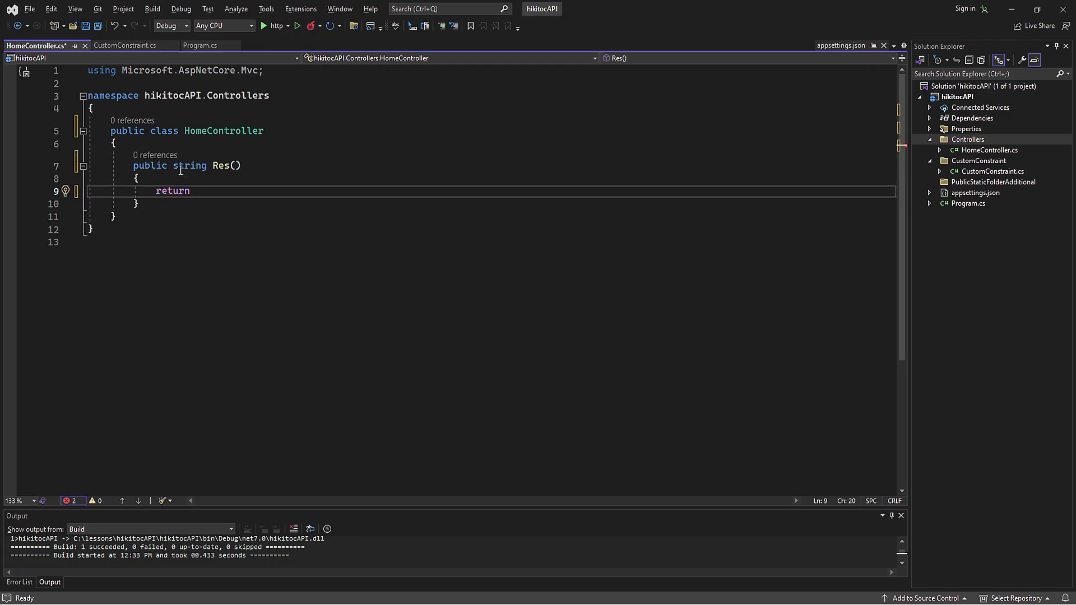
type("\"HomeController Replied\"")
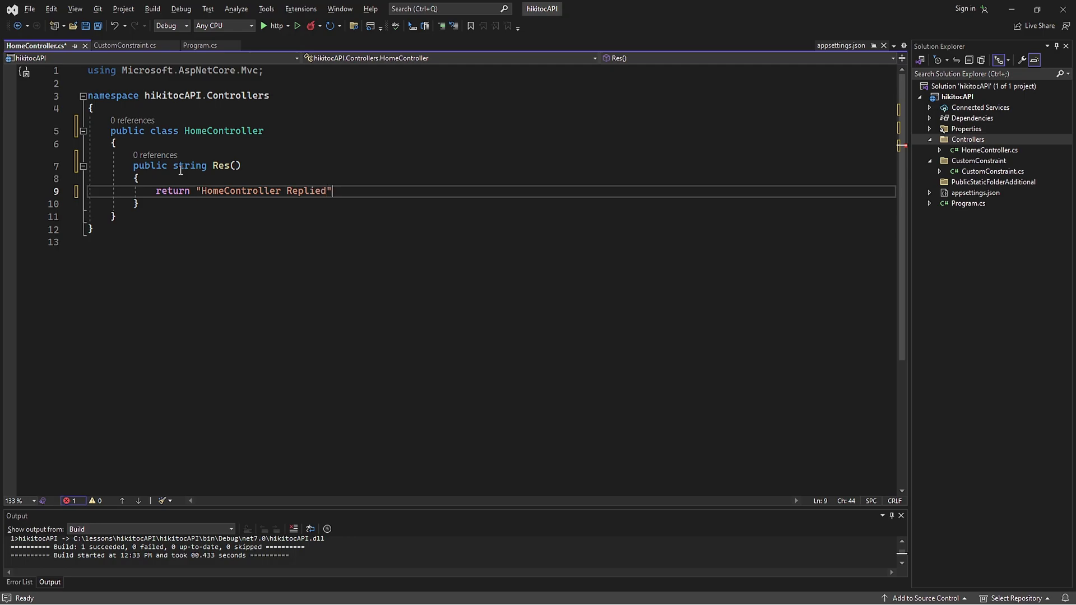
type(";")
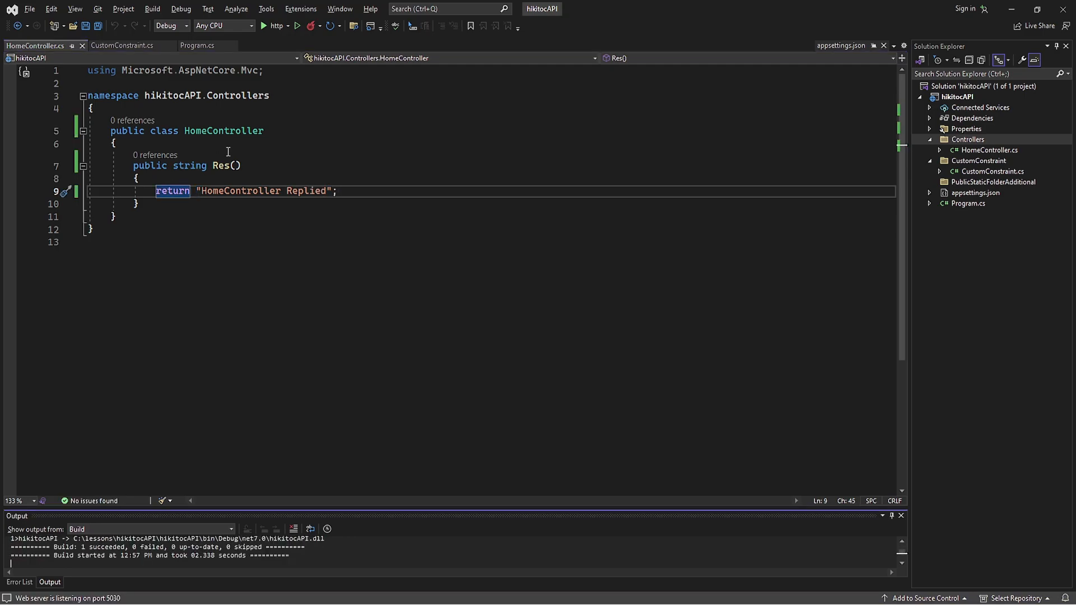
mouse_move(197, 45)
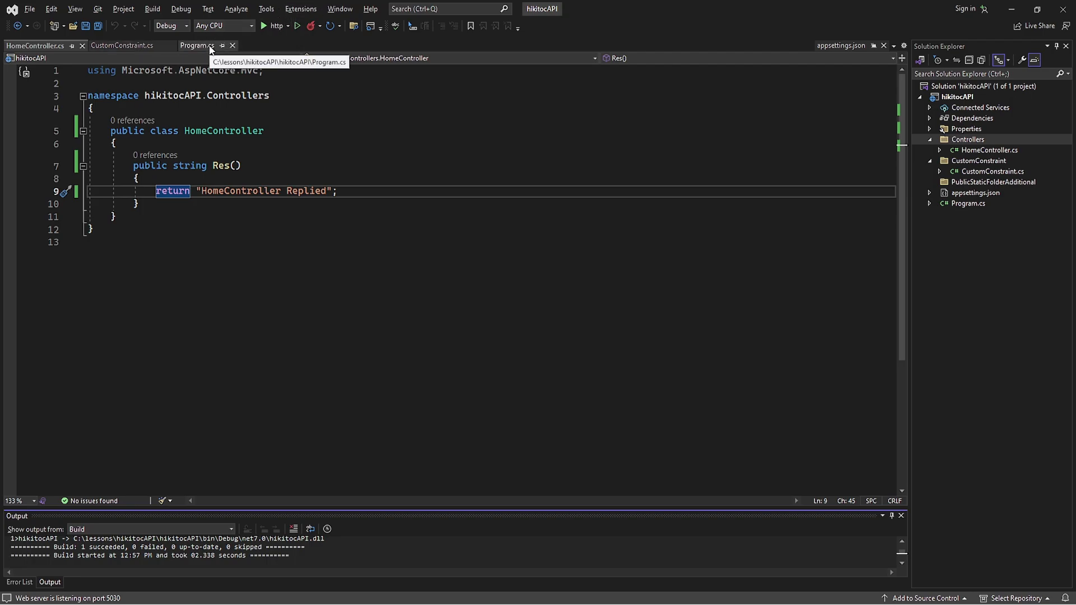
Comment out the static-file and routing-constraint blocks and add builder.Services.AddControllers().
left_click(197, 45)
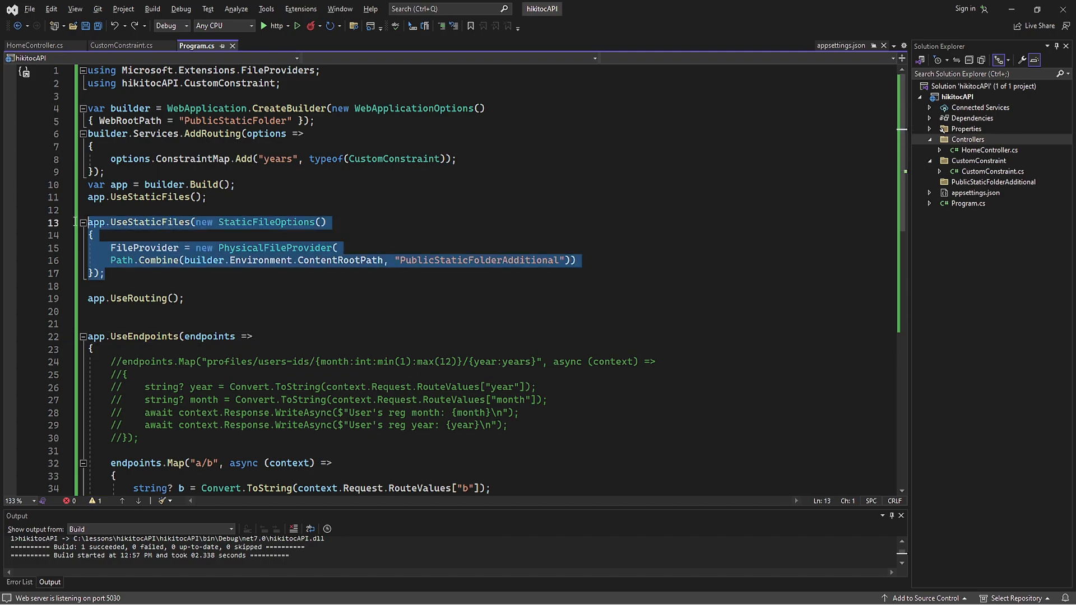
key("ctrl+k")
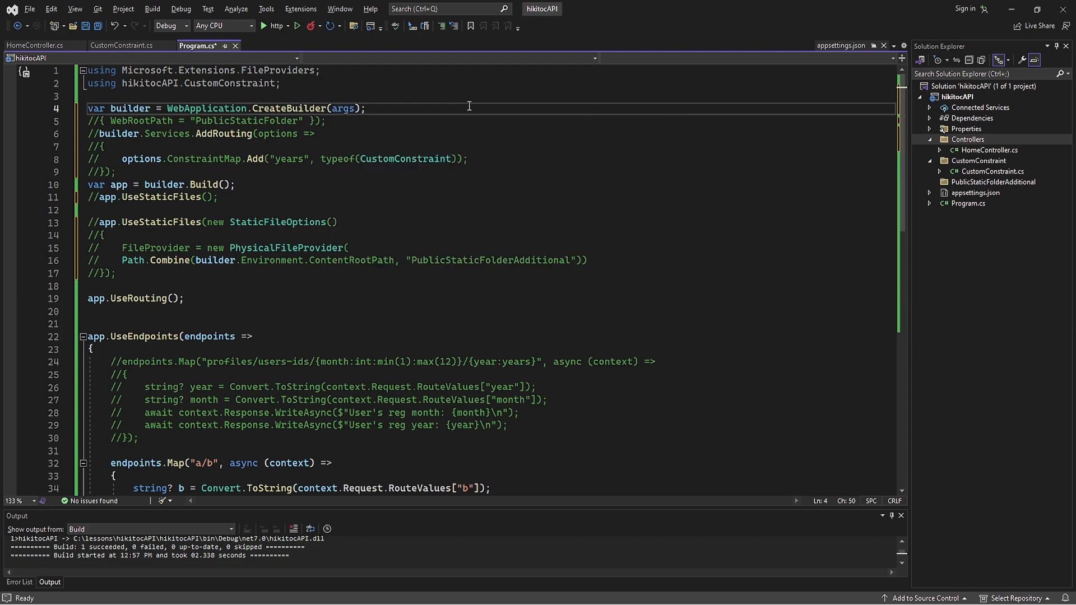
type("builder.Services.Ad")
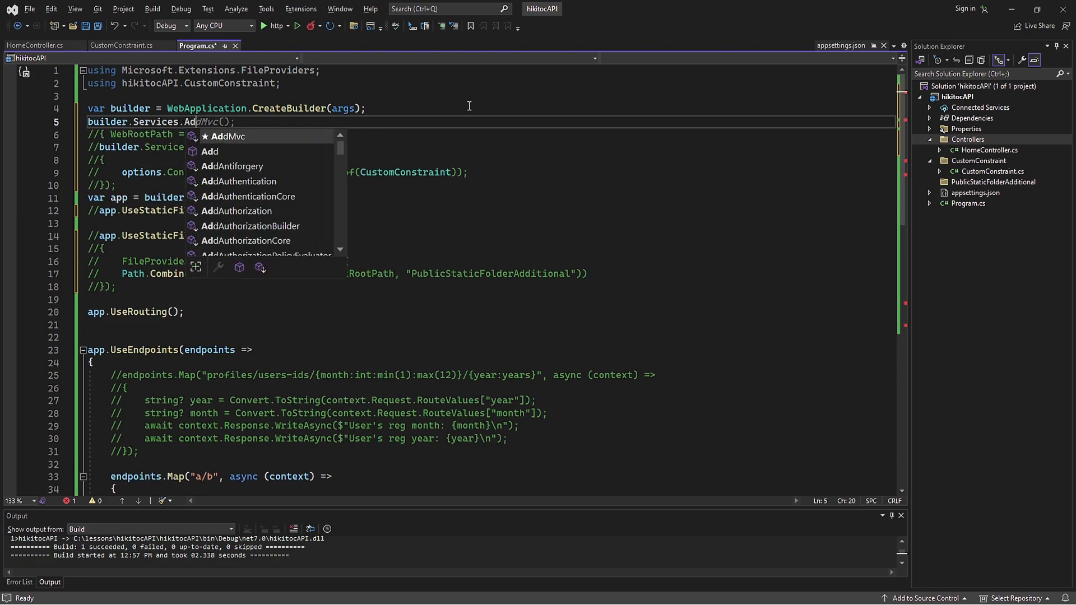
type("Controllers();")
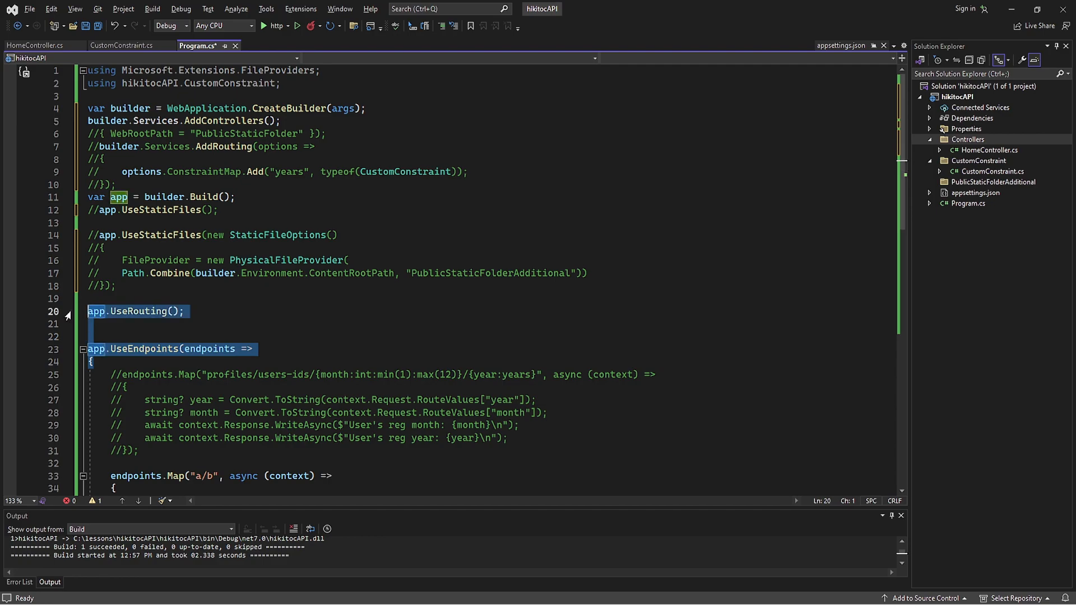
mouse_move(388, 347)
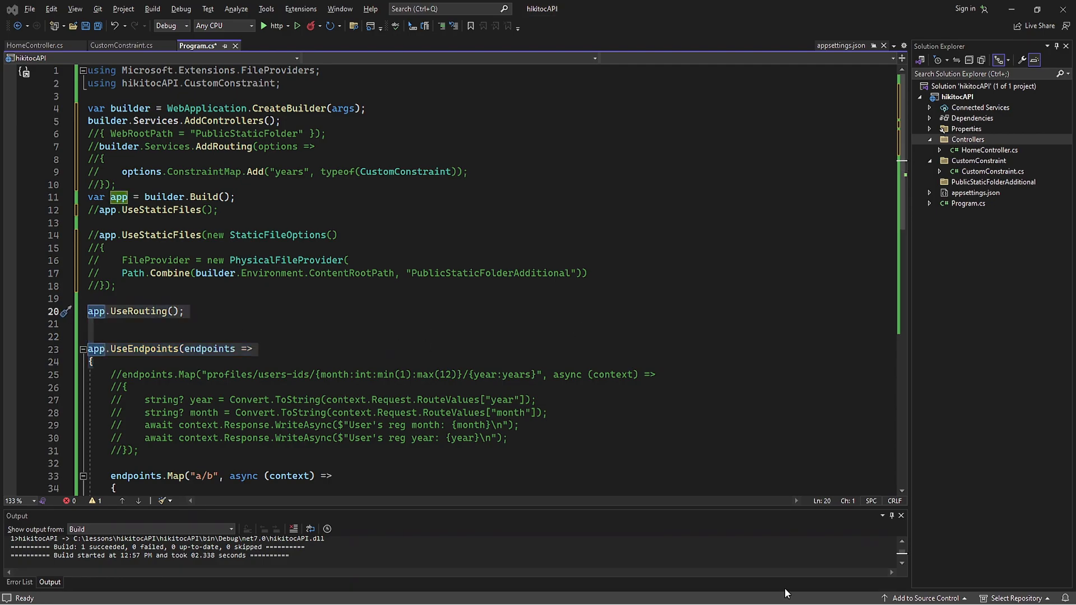
Enable Show error squiggles in Tools > Options so the UseEndpoints warning is listed.
scroll("down", 3)
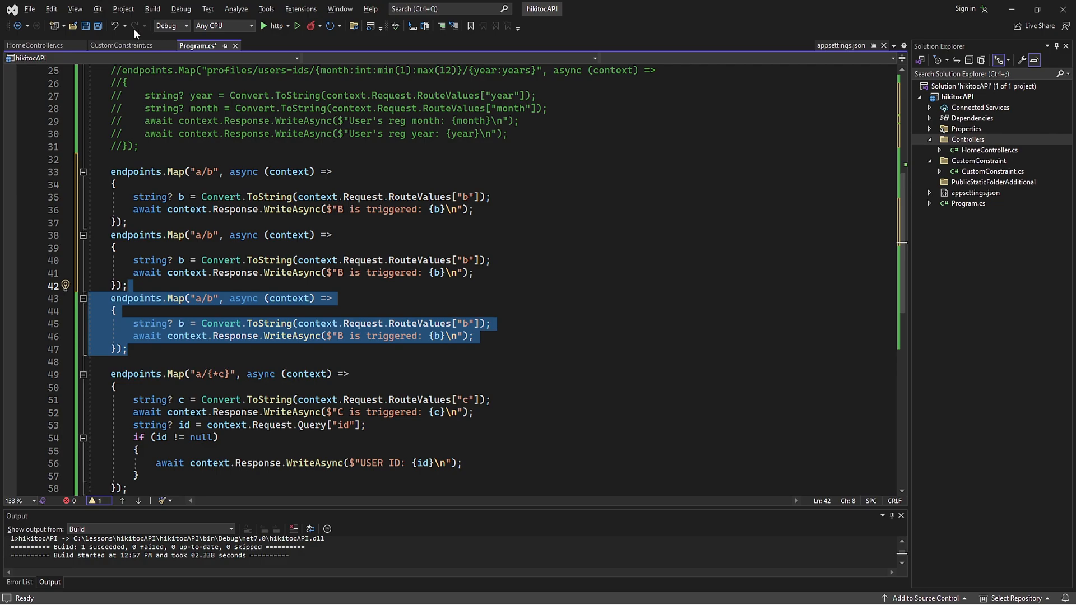
left_click(286, 234)
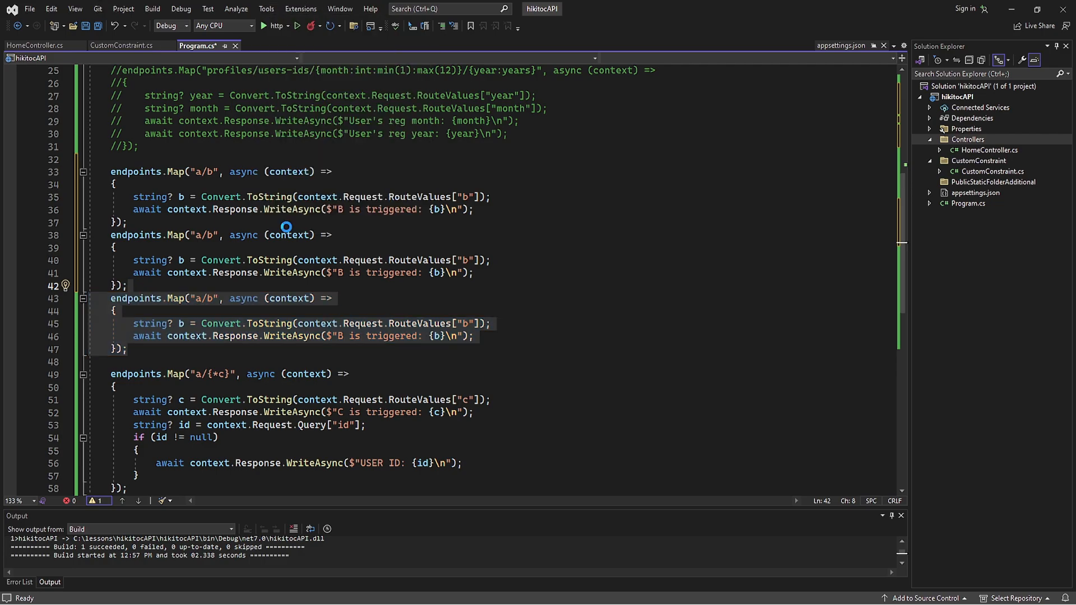
left_click(266, 9)
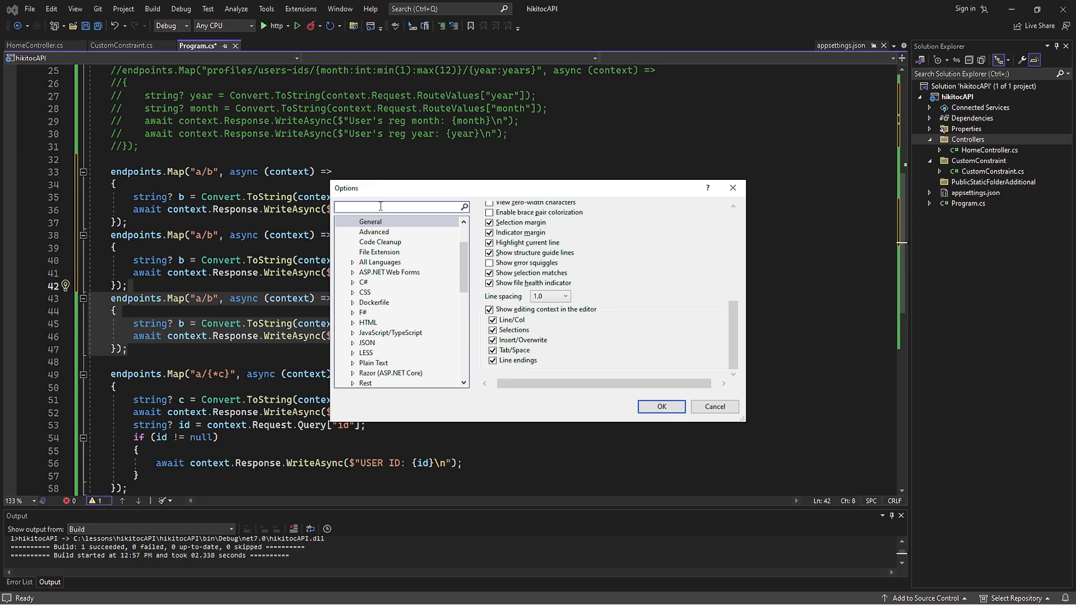
type("squig")
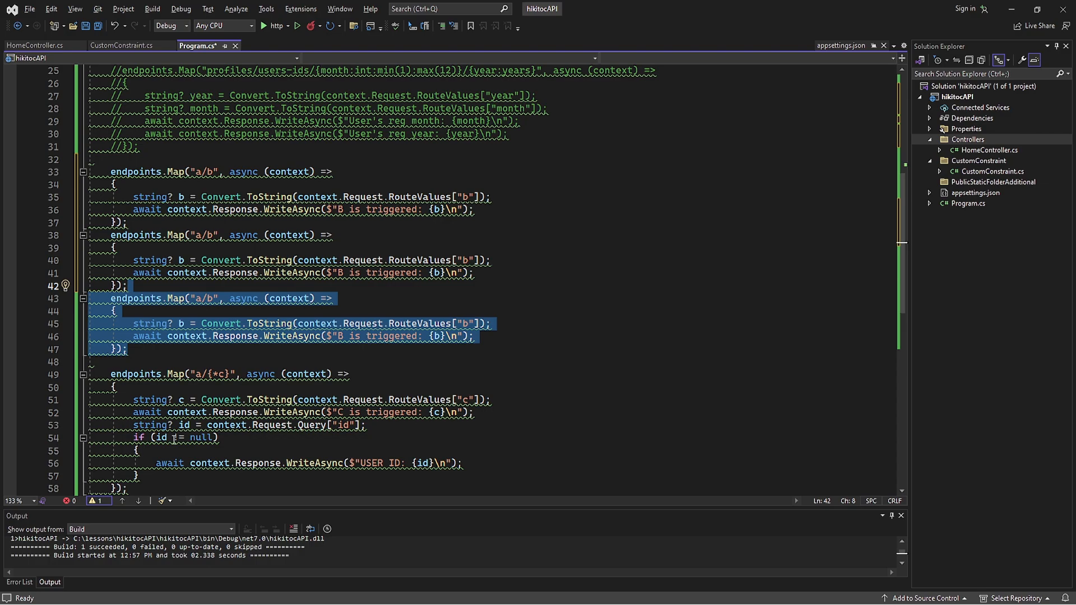
left_click(19, 582)
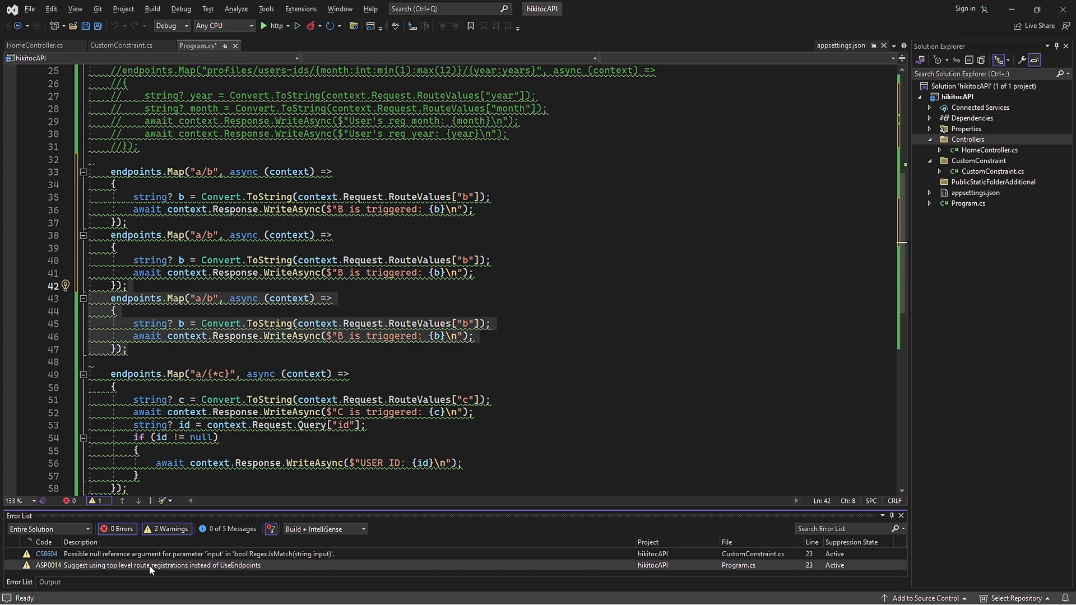
mouse_move(179, 567)
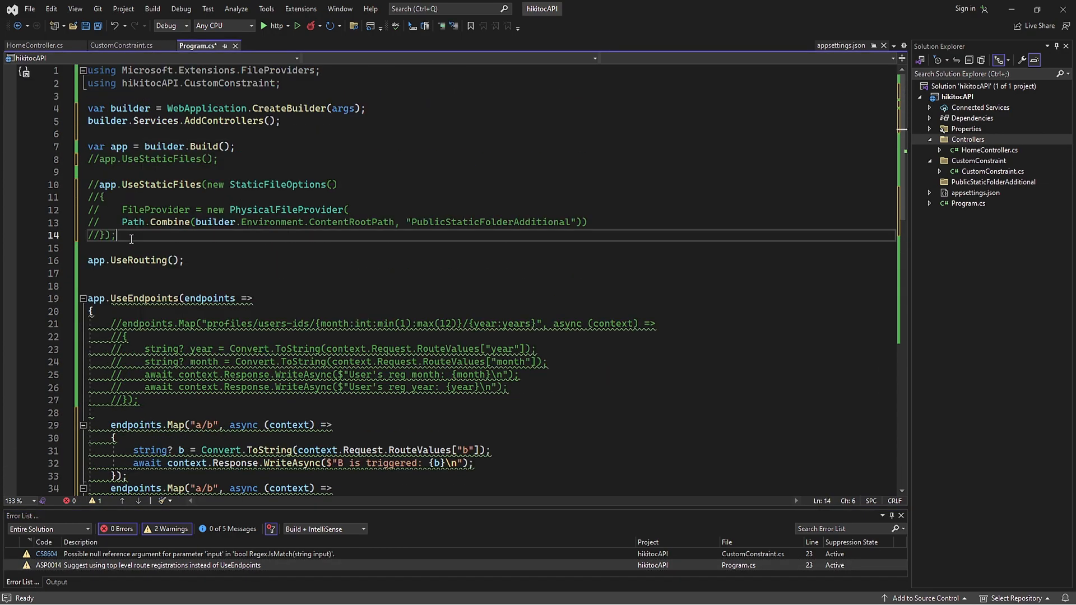
Replace UseRouting with app.MapControllers() and delete the UseEndpoints, fallback and unused usings.
scroll("down", 3)
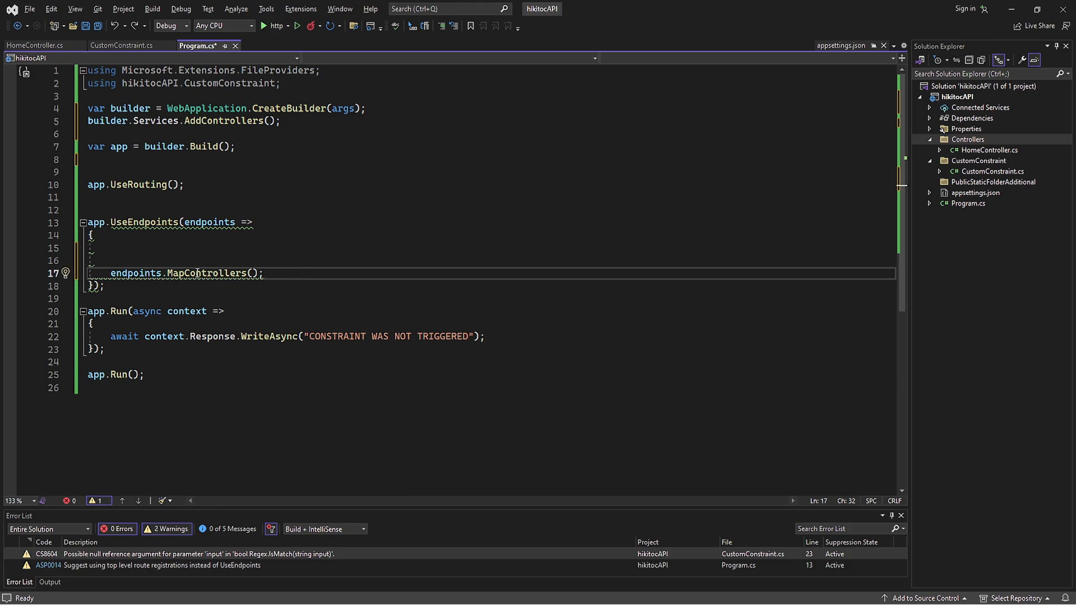
double_click(206, 274)
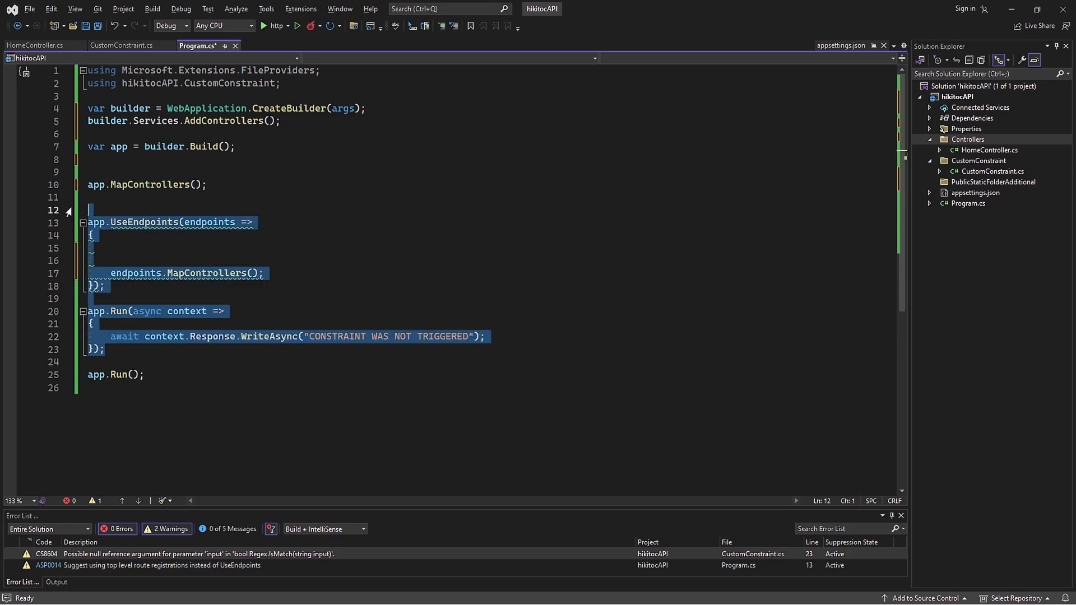
key("ctrl+k")
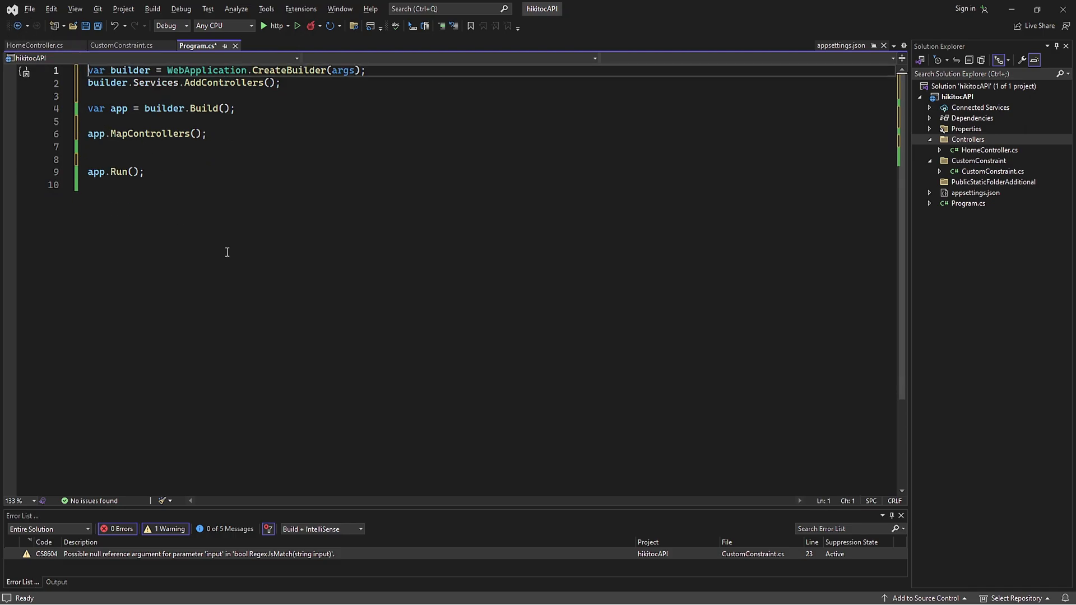
key("ctrl+a")
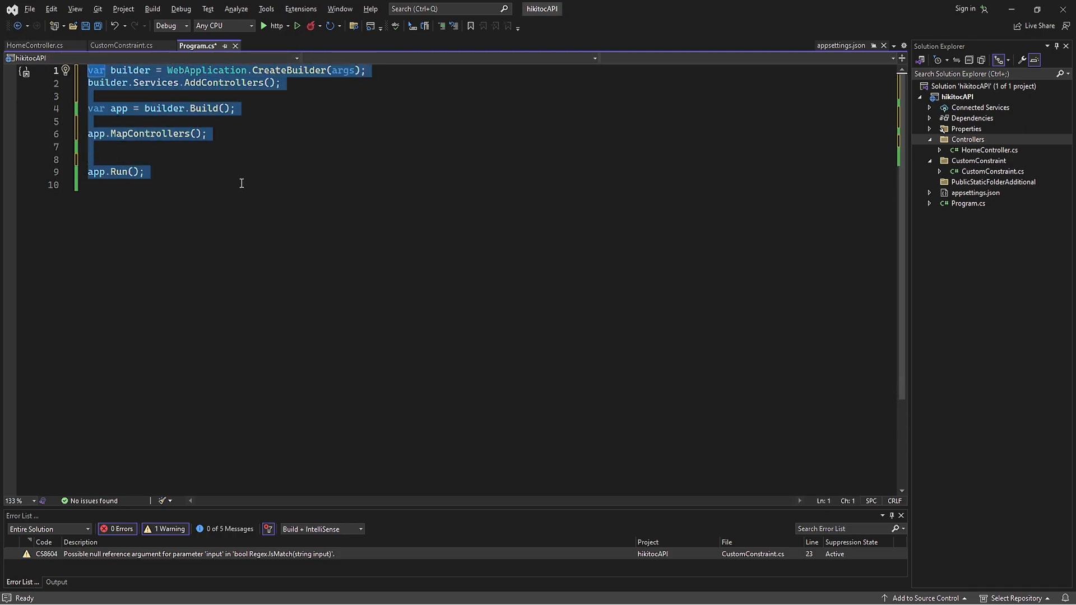
left_click(240, 183)
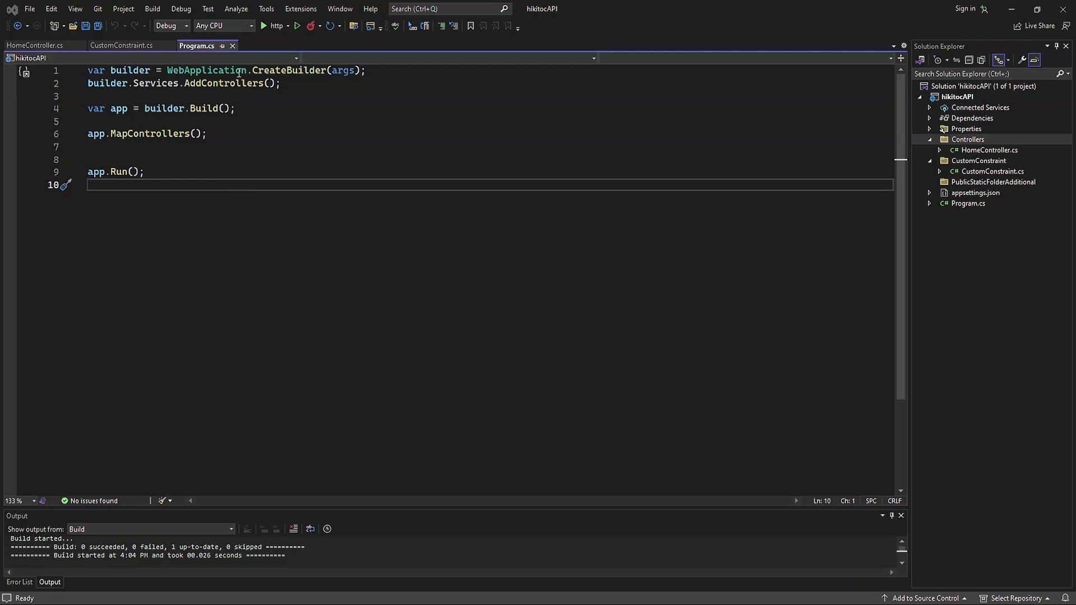
Add [Route("")] above Res() in HomeController and rebuild with Hot Reload.
left_click(35, 45)
type("[Route(")
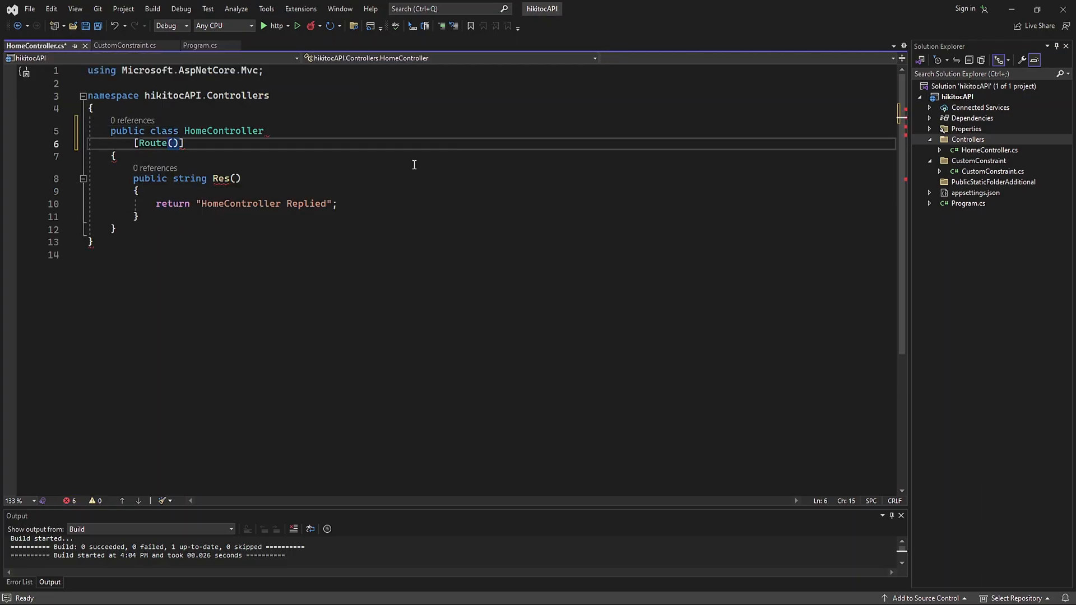
type("\"\"")
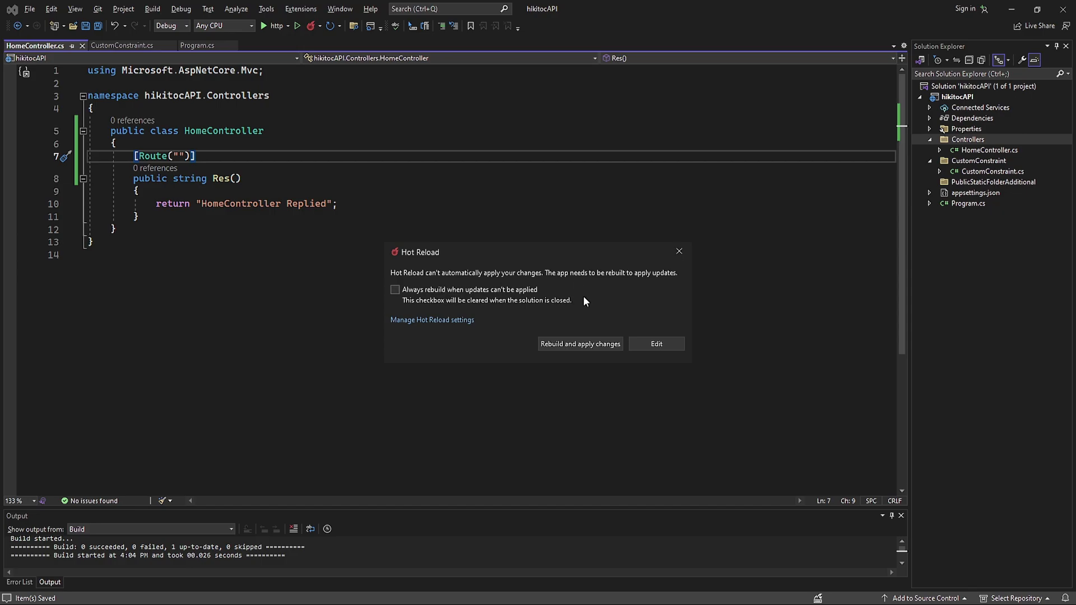
left_click(580, 344)
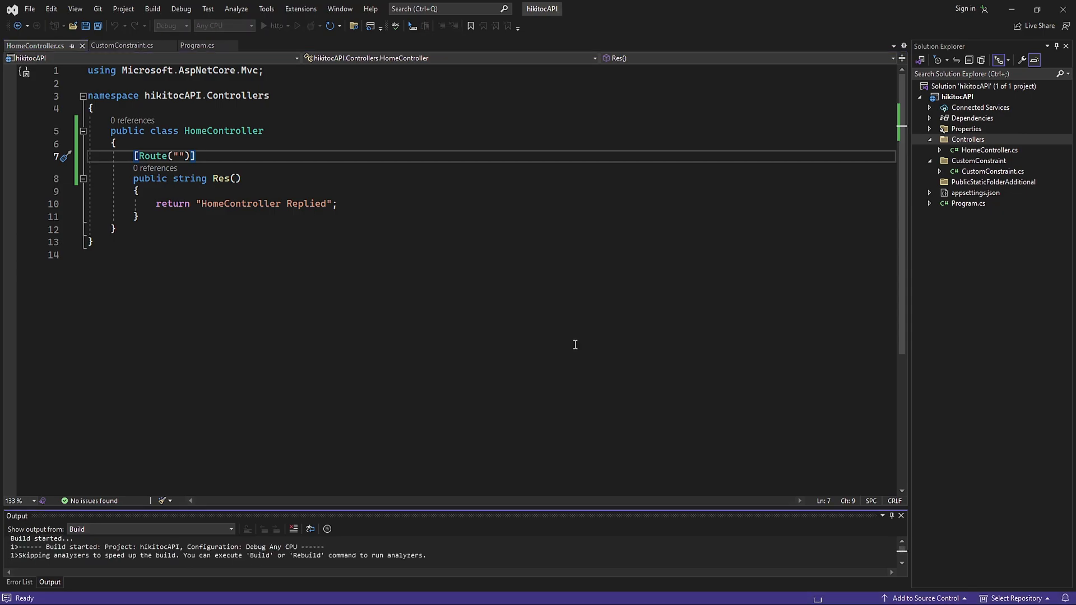
left_click(263, 26)
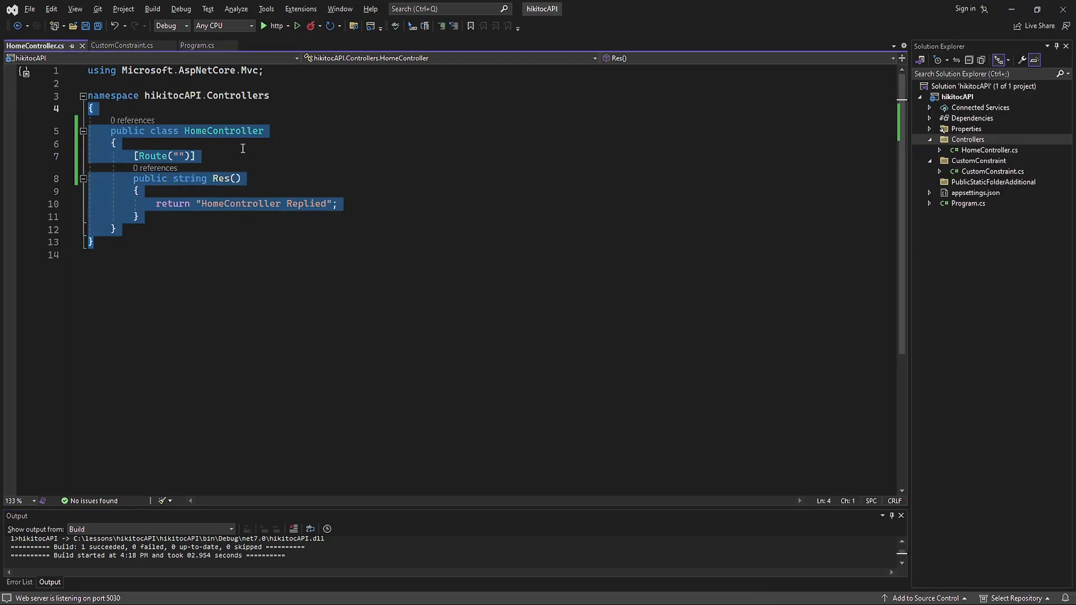
Test Route("/user") at localhost:5030/user, then set Route("/") and hot reload.
type("/user")
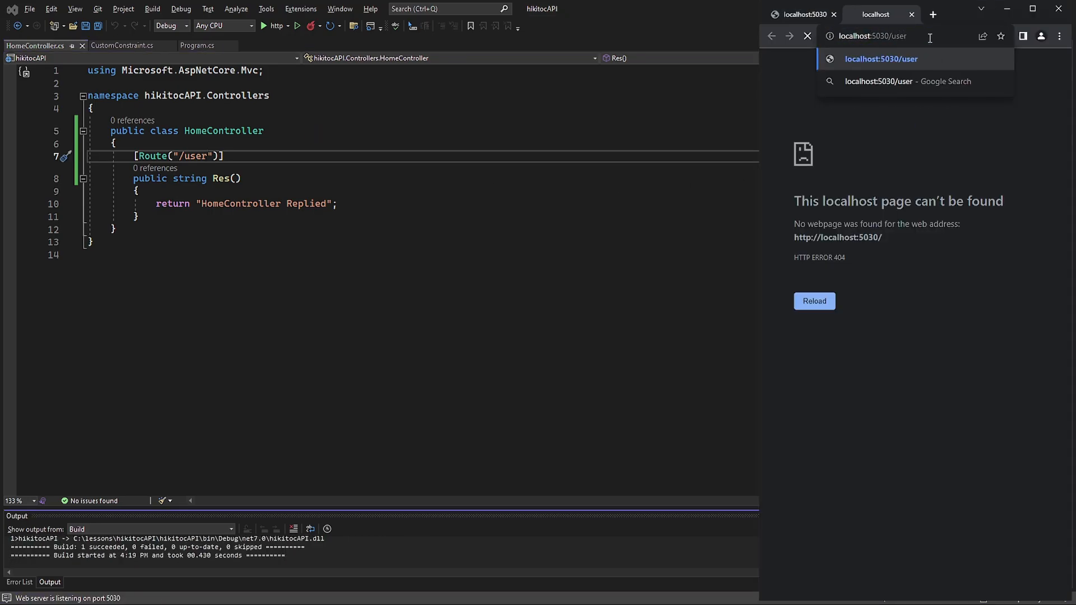
left_click(881, 59)
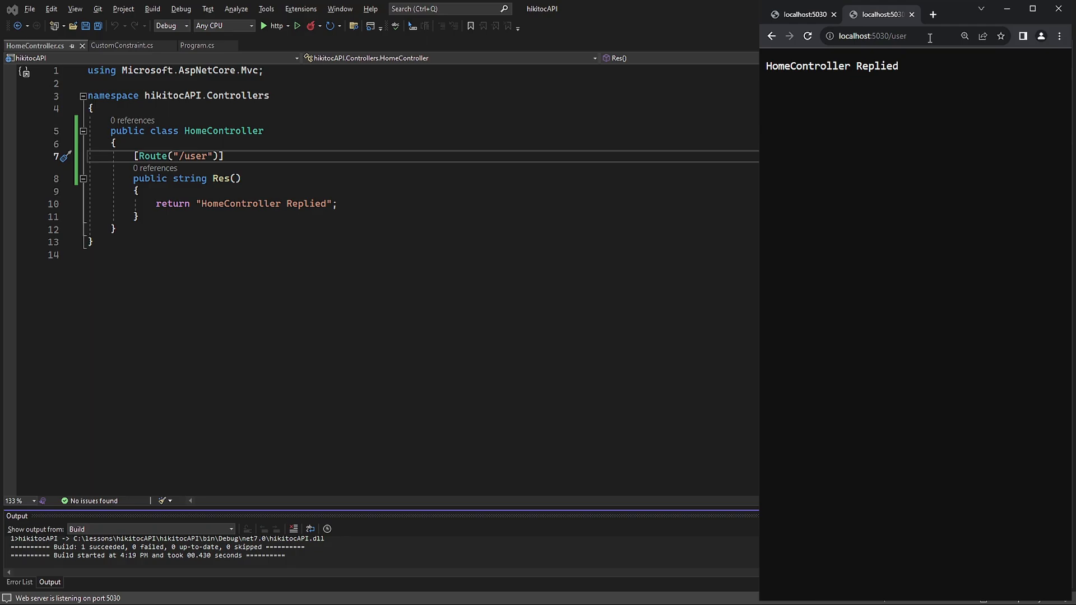
mouse_move(188, 179)
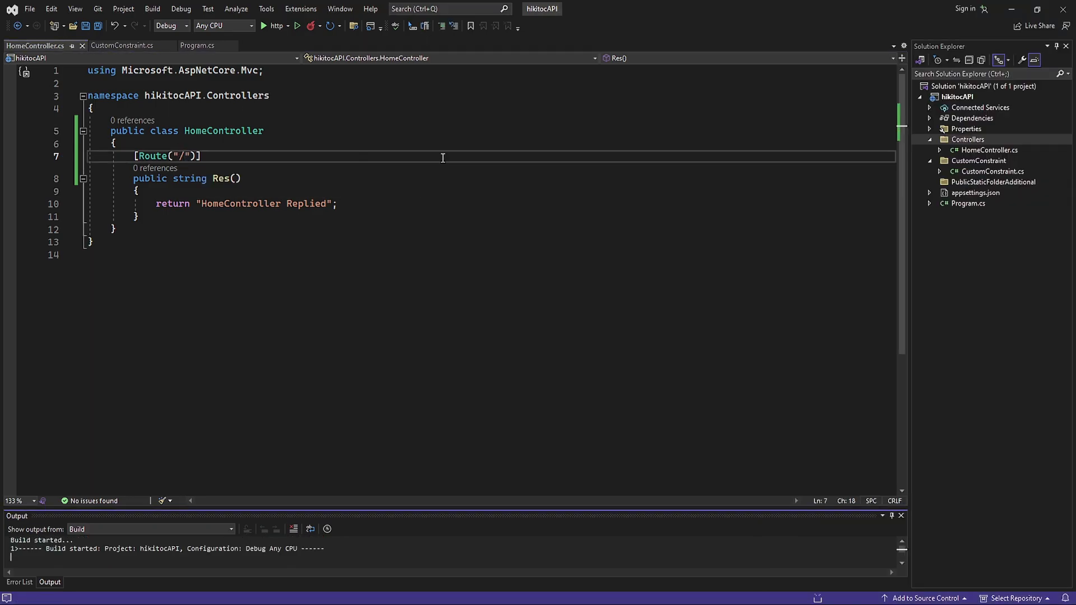
left_click(264, 26)
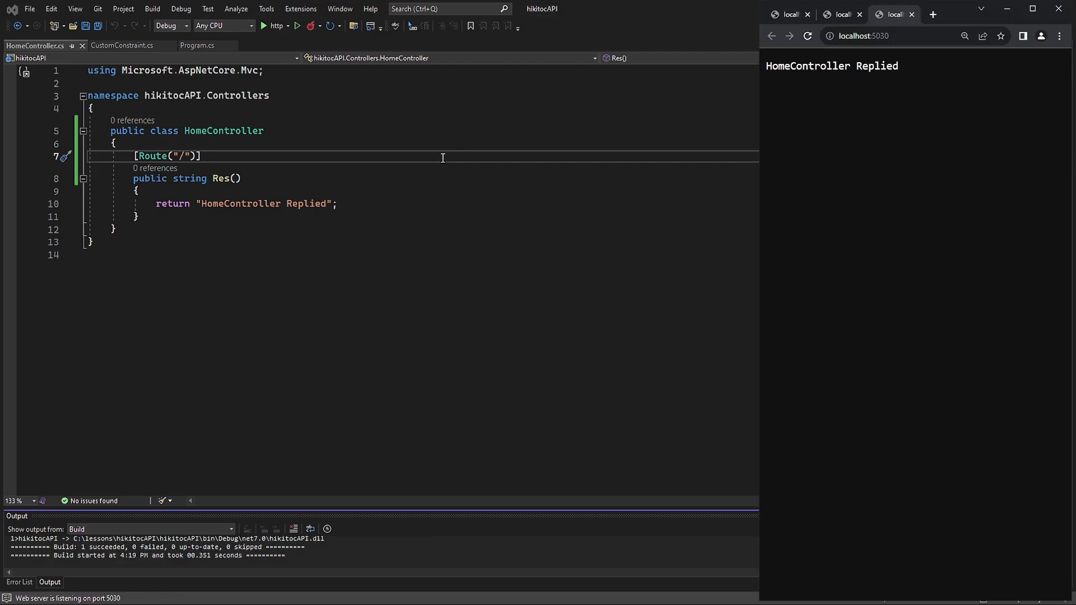